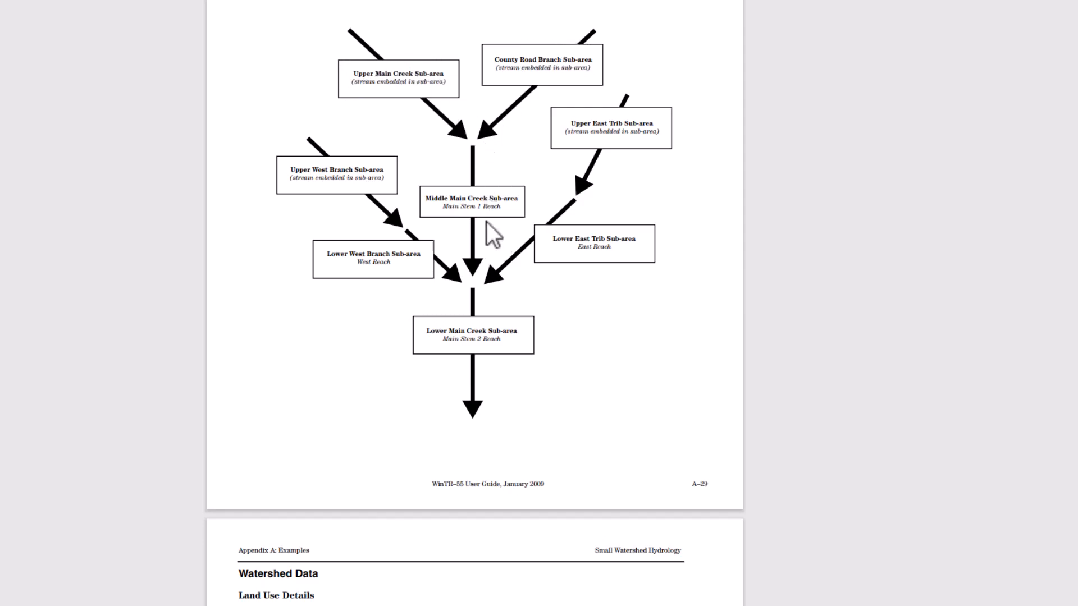
mouse_move(375, 176)
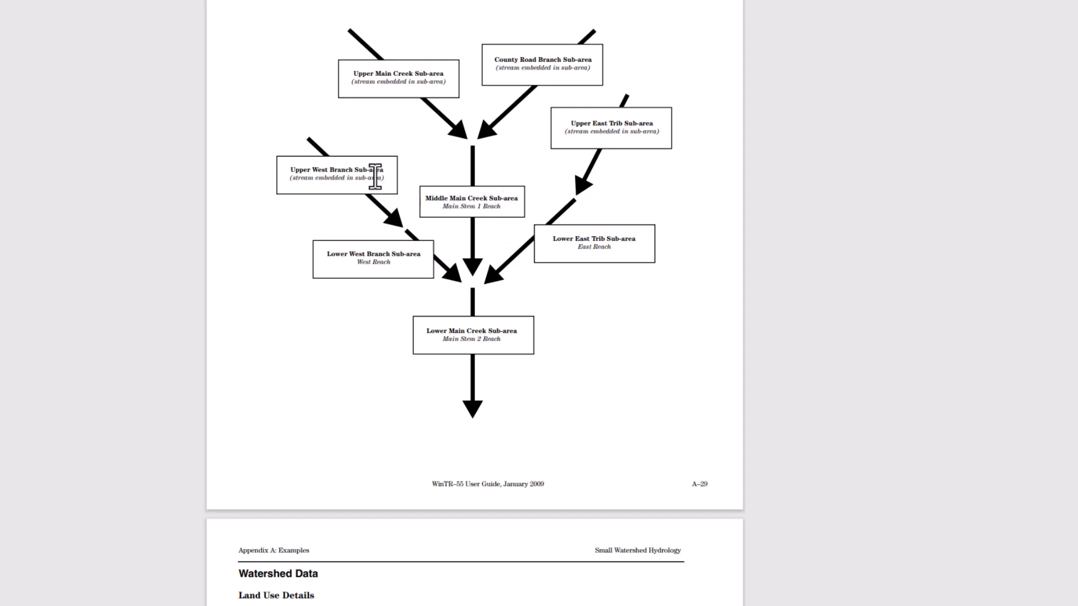
Scroll the user guide down past the sub-area diagram to the Land Use Details table
scroll(down, 3)
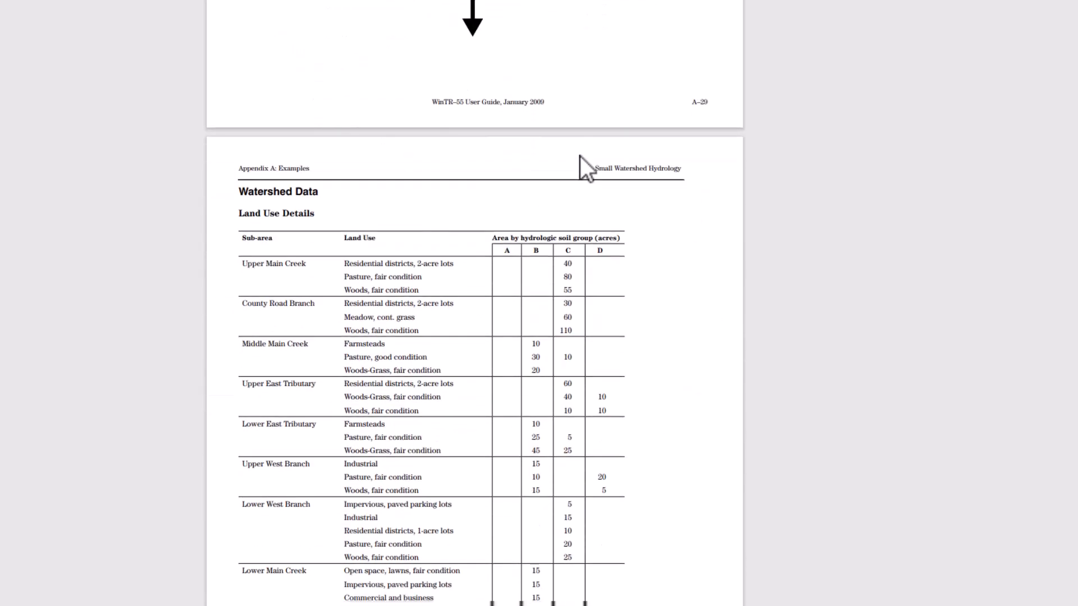
scroll(down, 3)
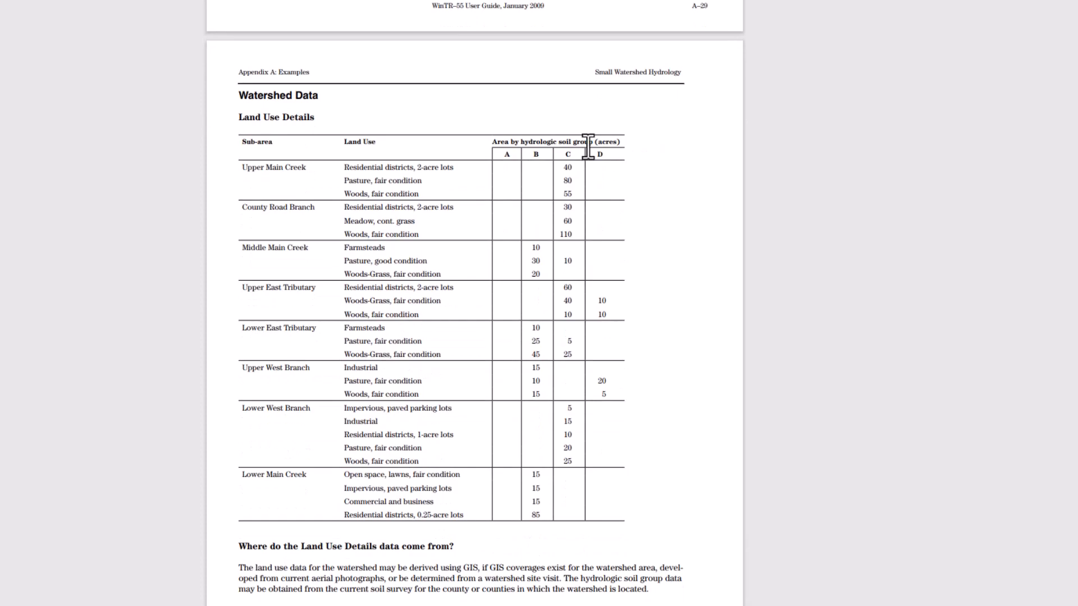
mouse_move(511, 182)
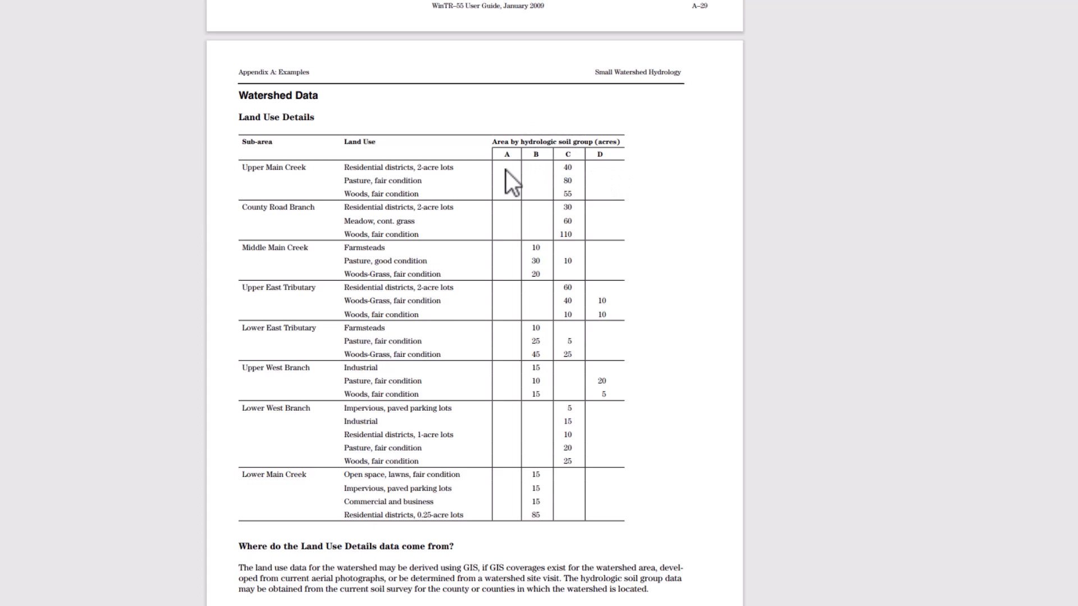
mouse_move(644, 154)
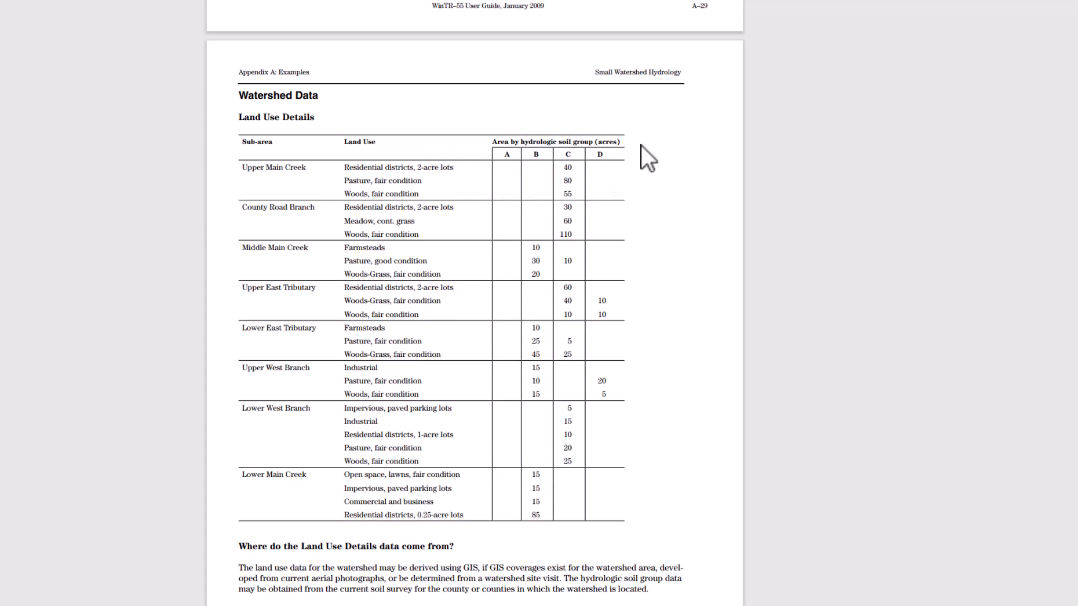
Scroll the user guide to the time of concentration details table and its data-source note
scroll(down, 3)
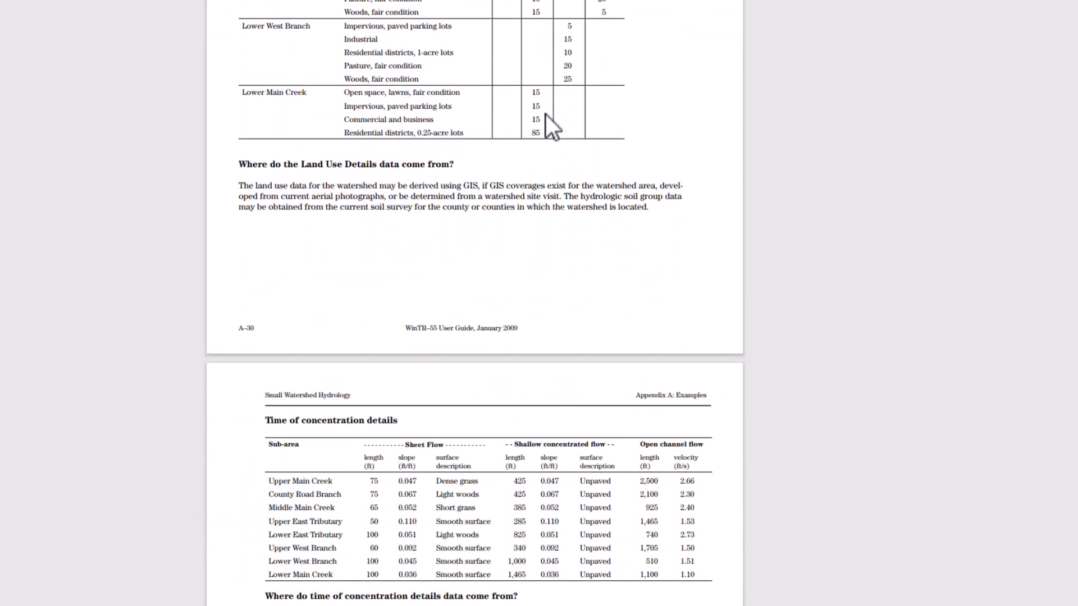
scroll(down, 3)
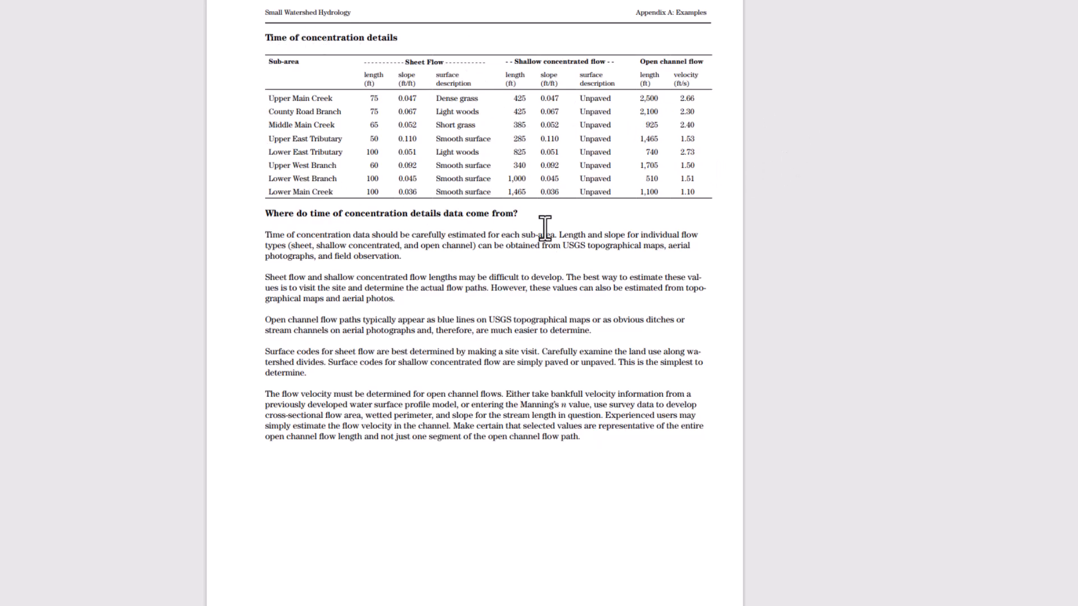
scroll(down, 3)
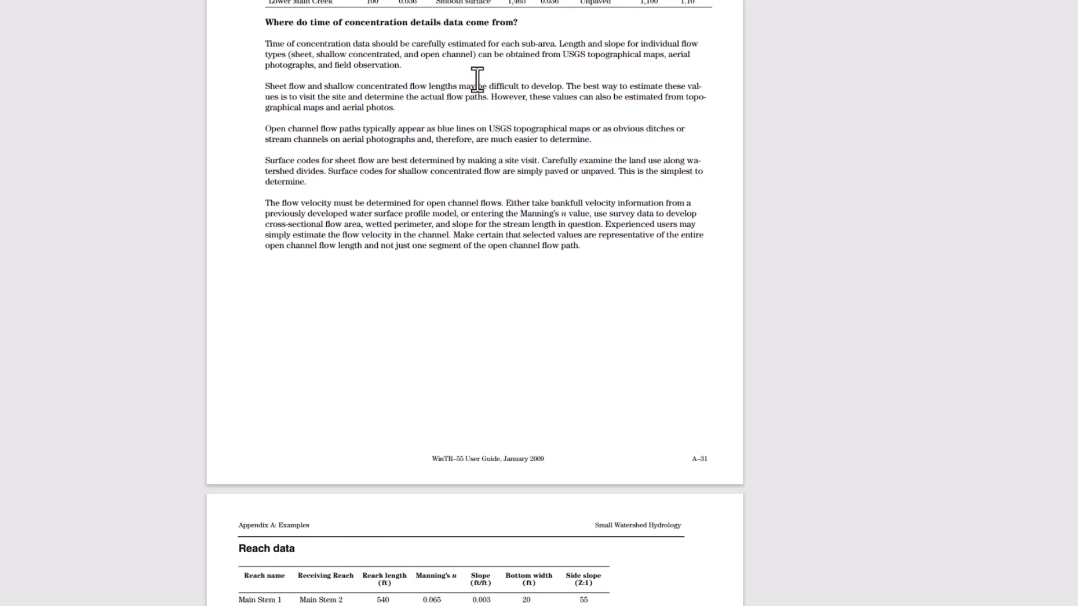
mouse_move(474, 58)
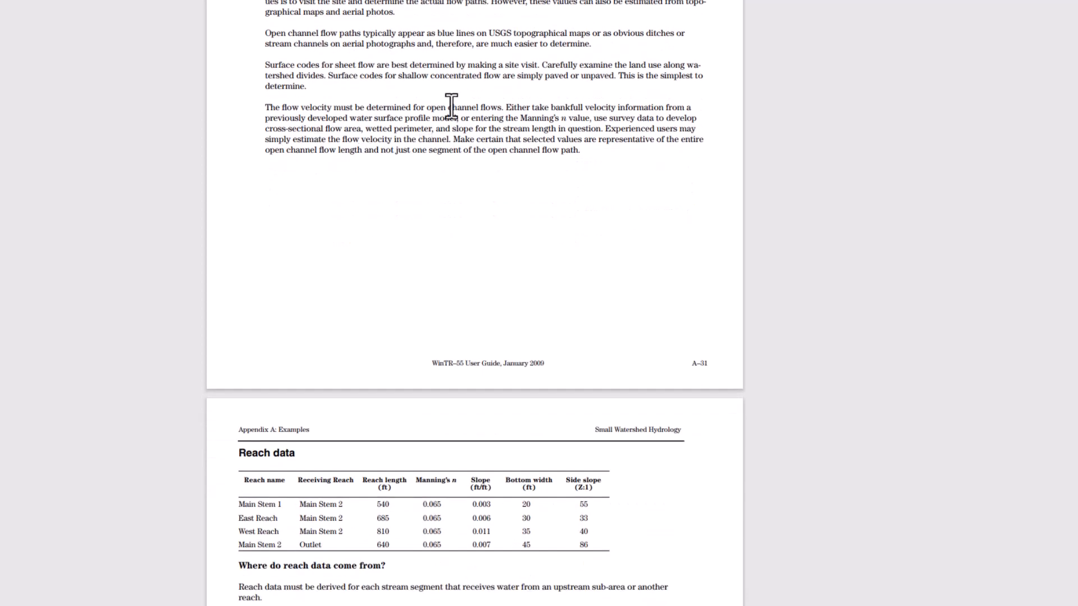
mouse_move(295, 111)
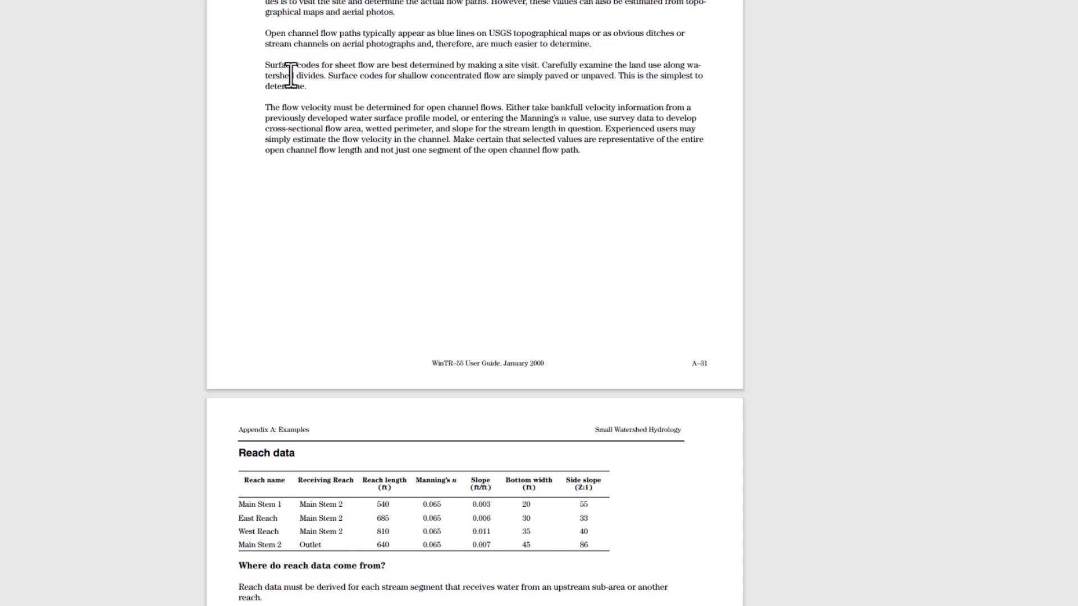
Scroll past Reach data to the Rainfall data table and storm data entry steps on page A-32
scroll(down, 3)
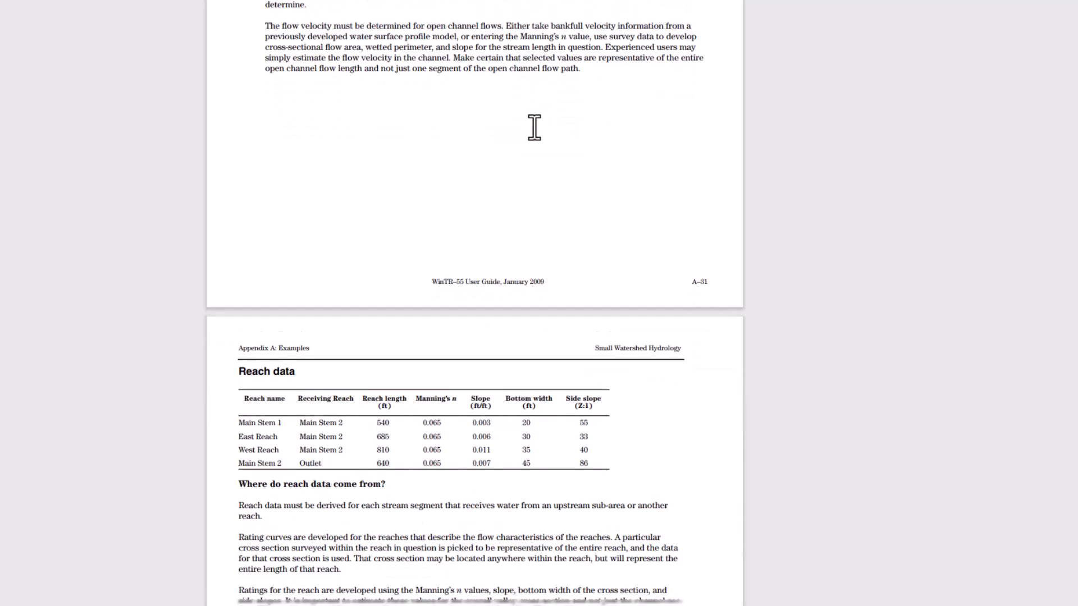
scroll(down, 3)
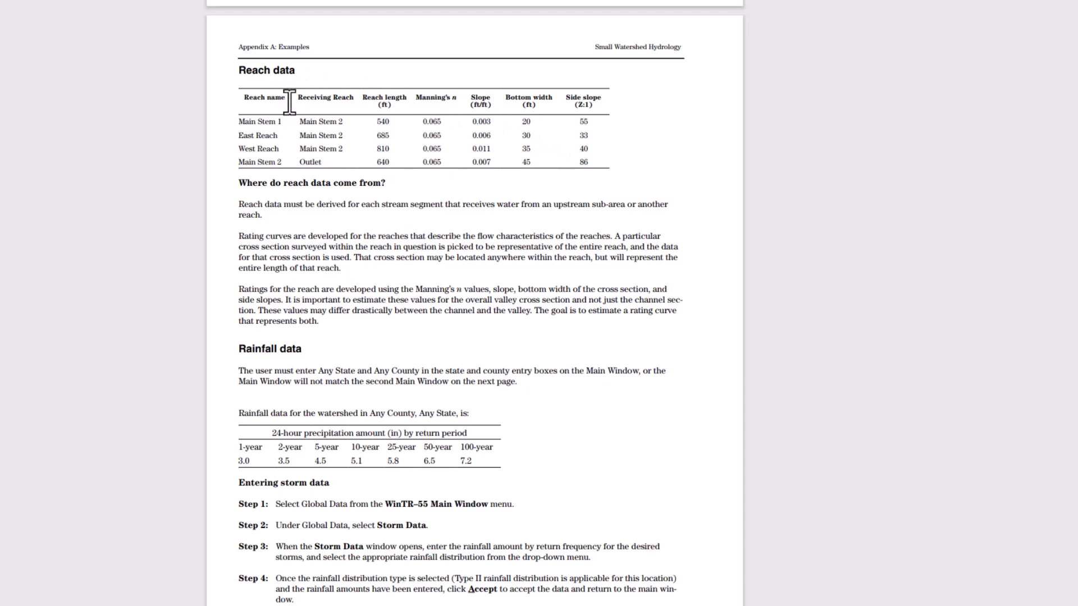
scroll(down, 3)
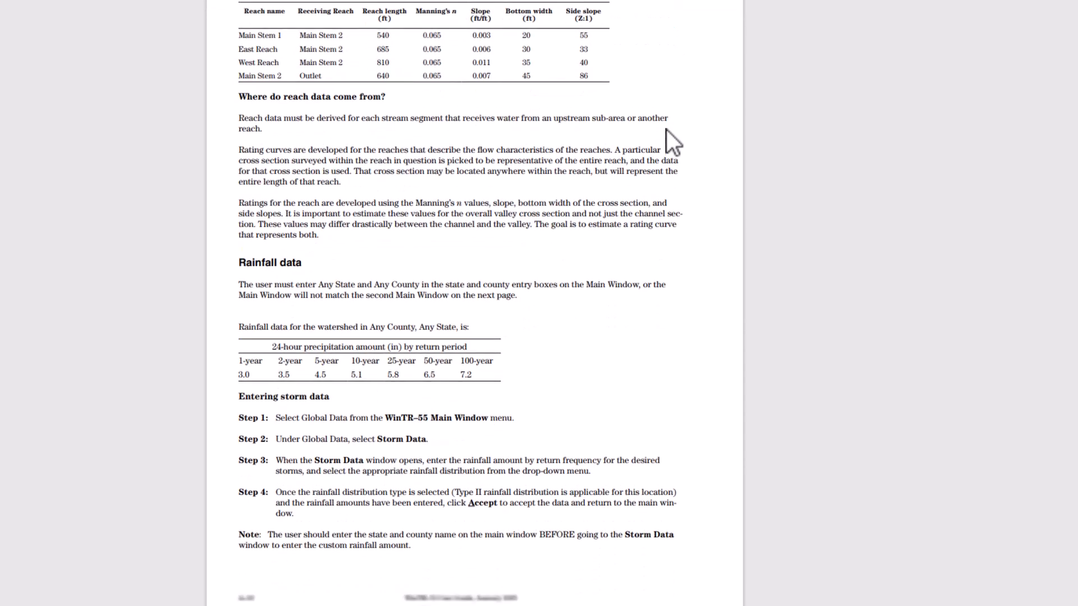
scroll(down, 3)
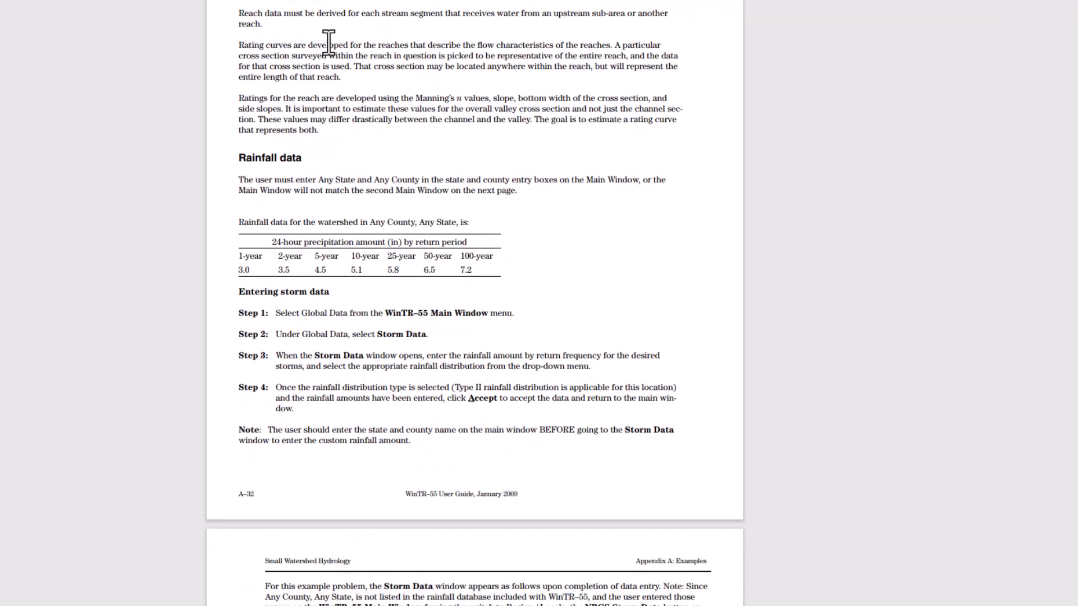
mouse_move(490, 41)
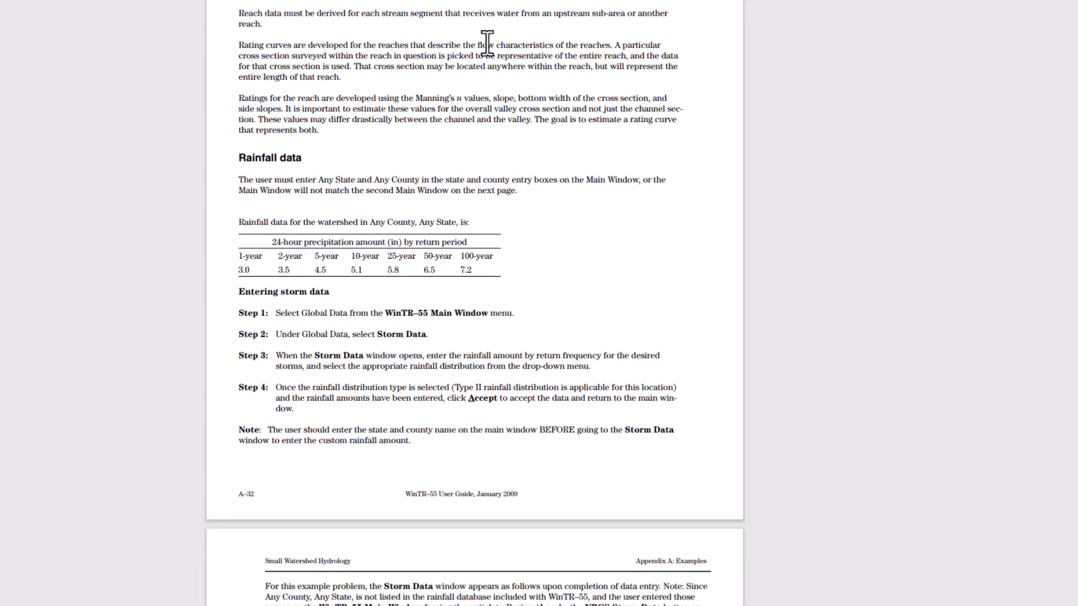
mouse_move(443, 45)
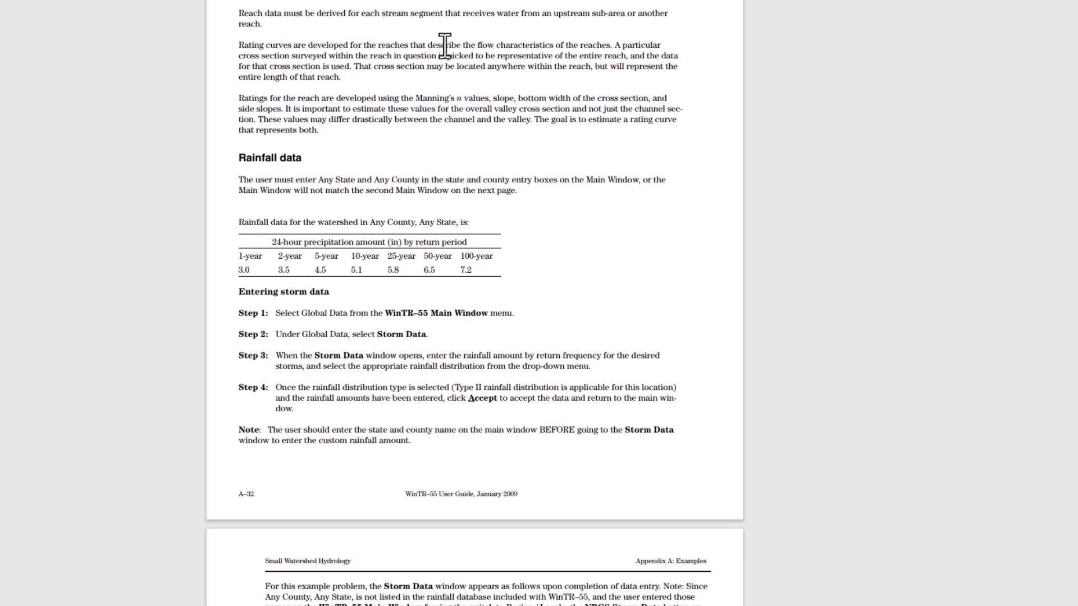
mouse_move(619, 56)
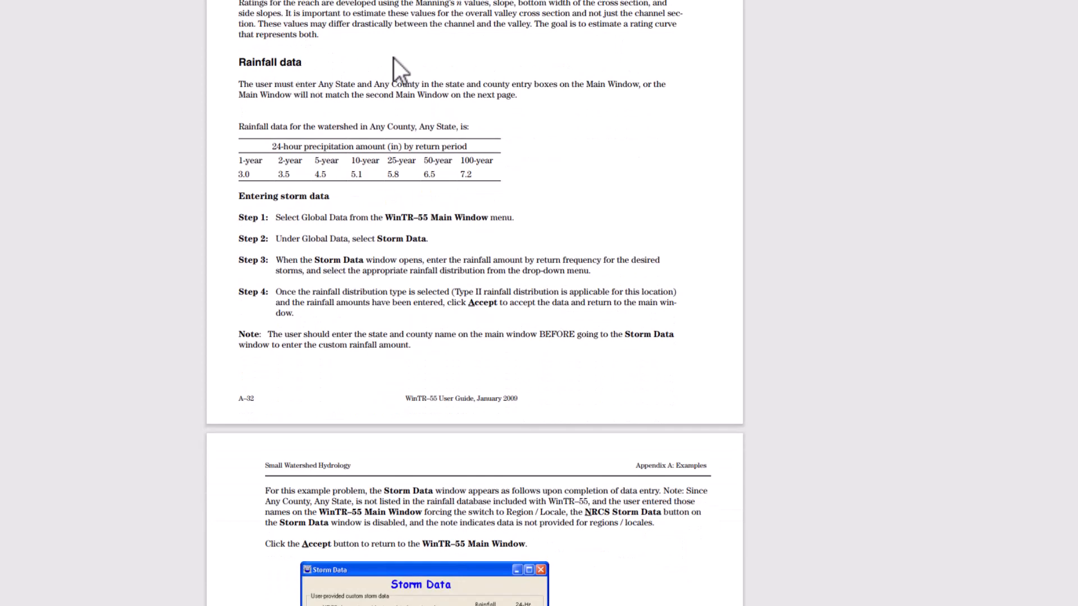
mouse_move(466, 100)
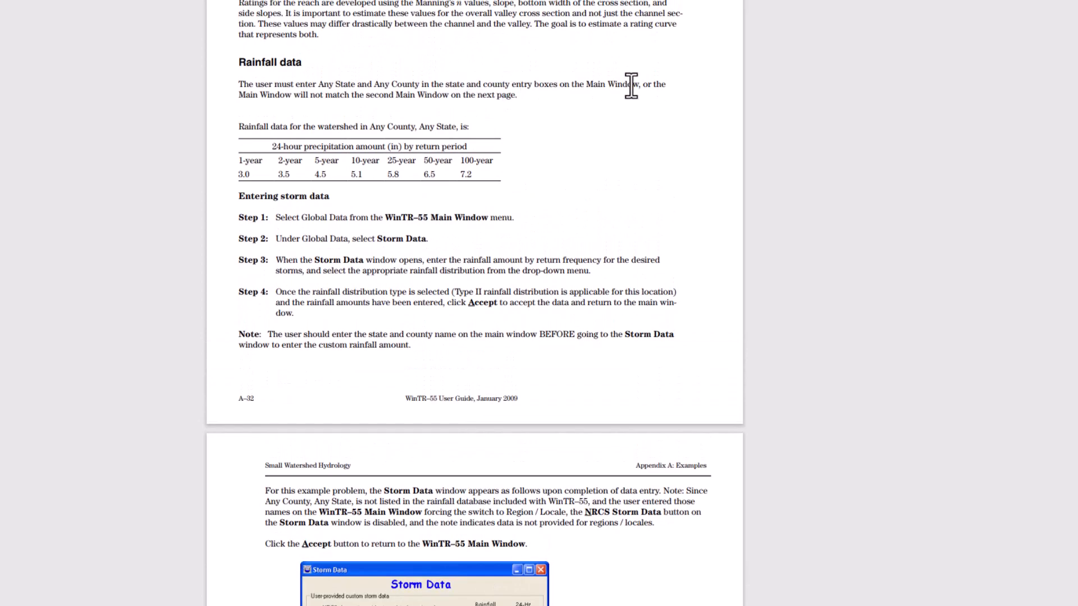
mouse_move(472, 99)
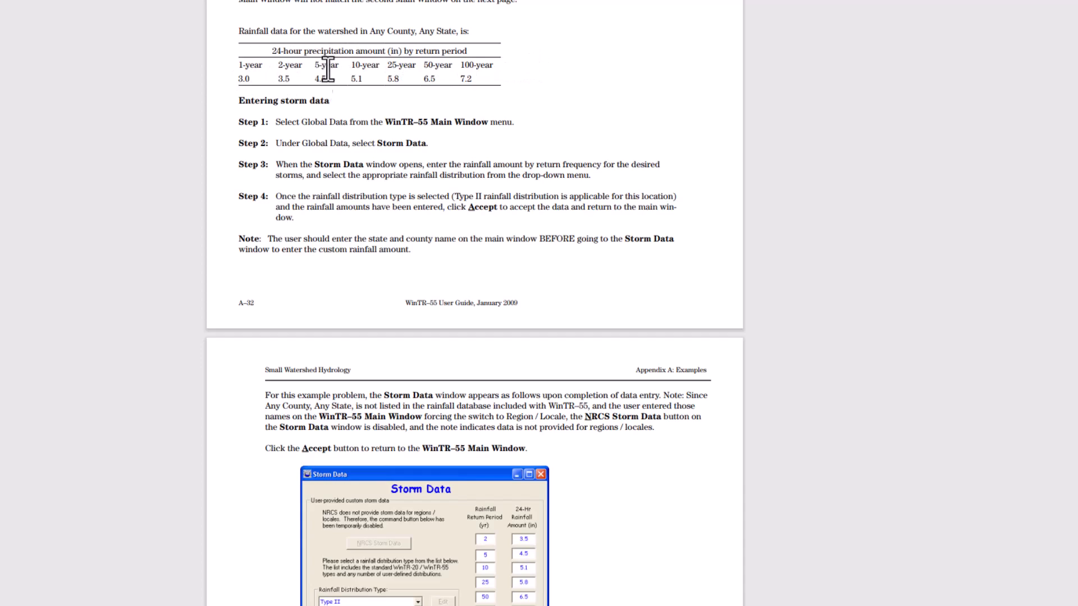
mouse_move(431, 79)
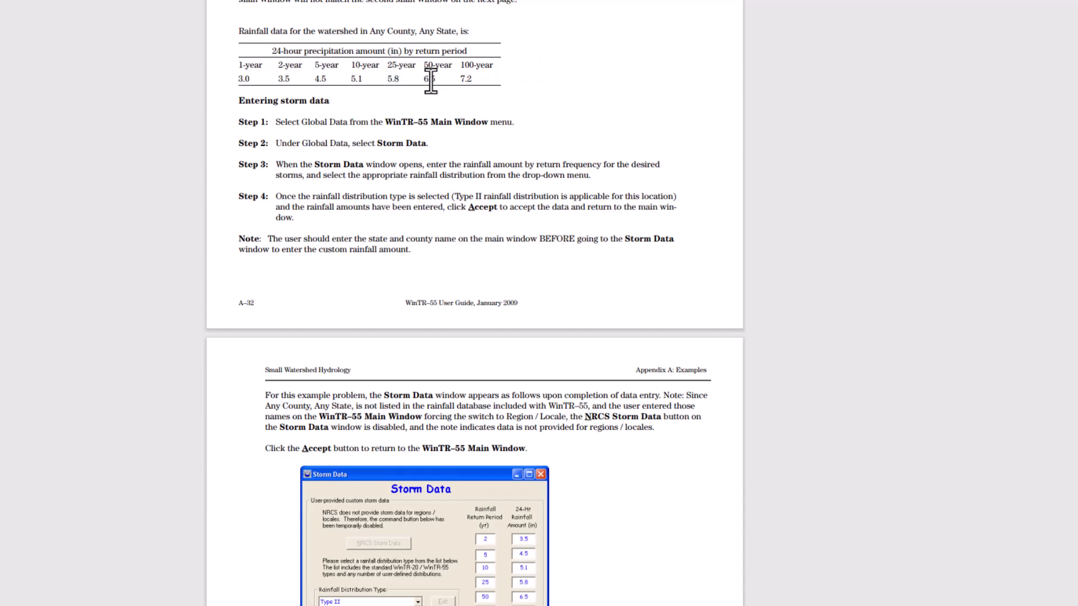
mouse_move(620, 47)
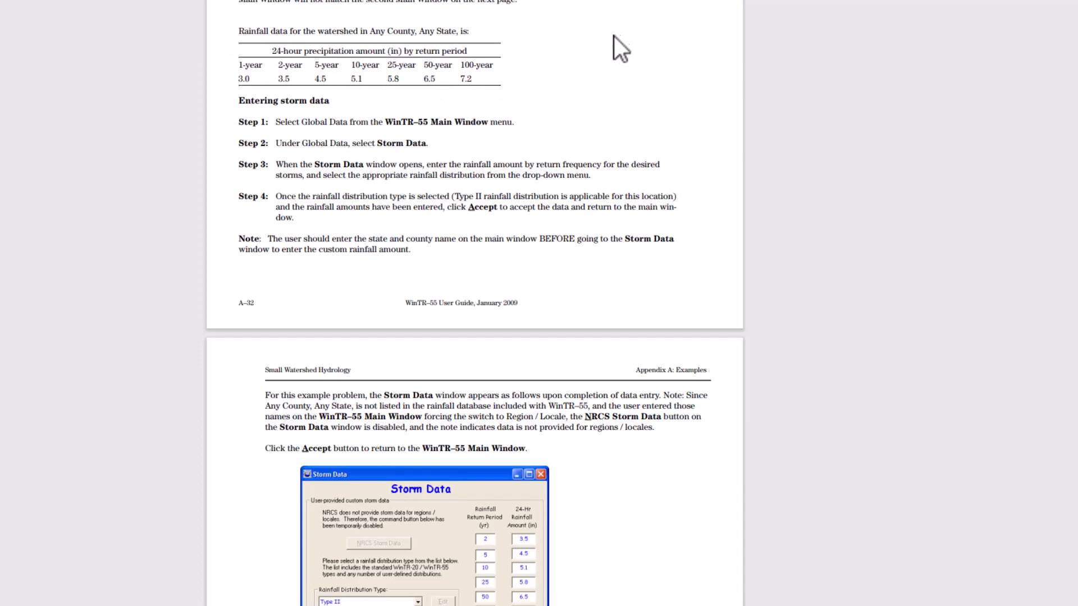
Bring the guide's example Storm Data screen into view beside the WinTR-55 Main Window
scroll(down, 3)
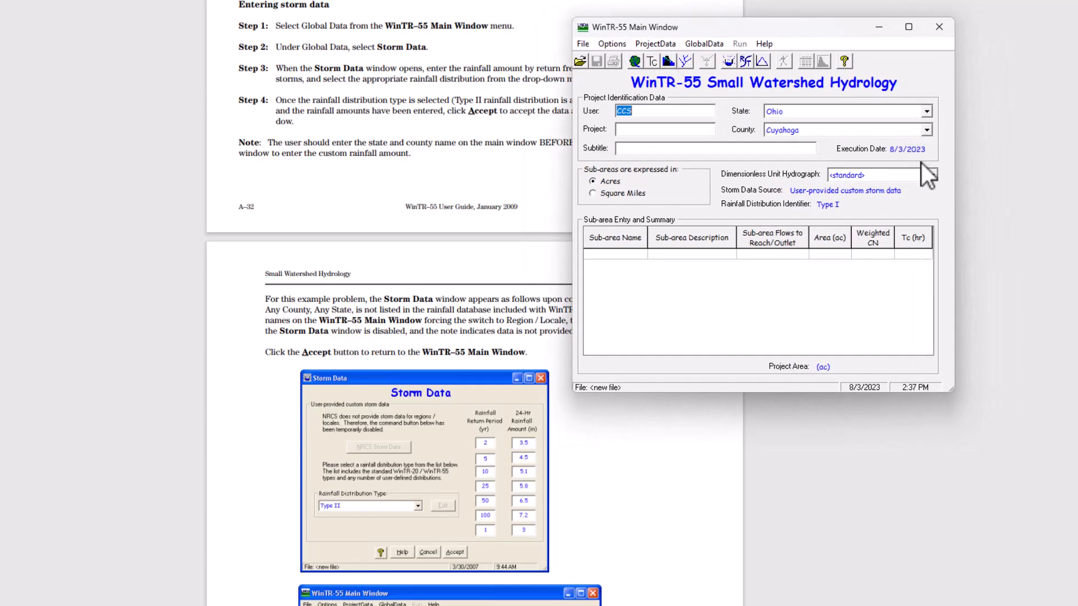
mouse_move(752, 100)
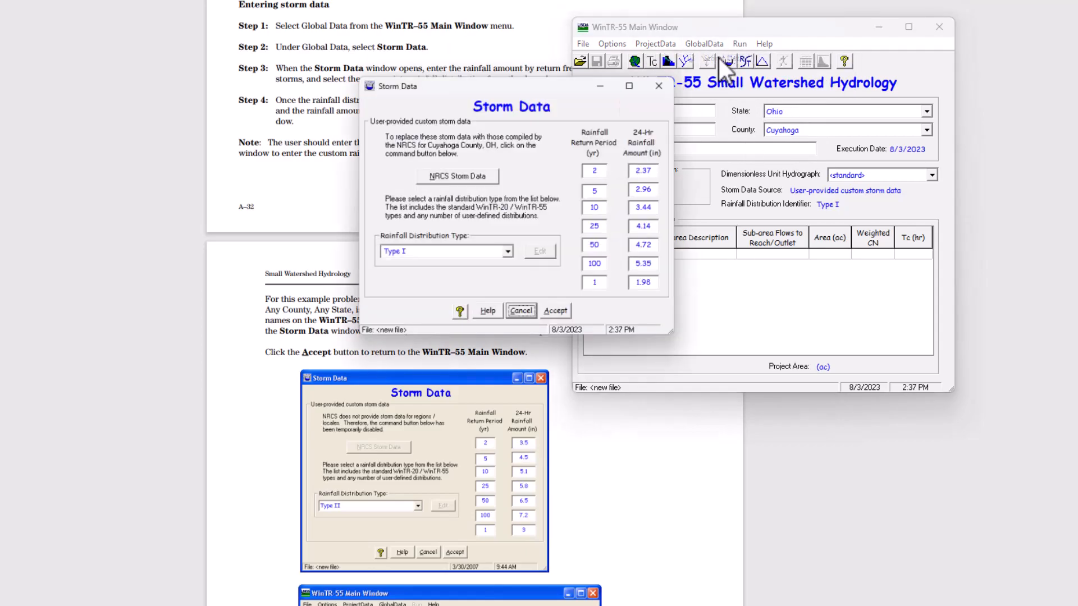
drag(512, 86, 678, 115)
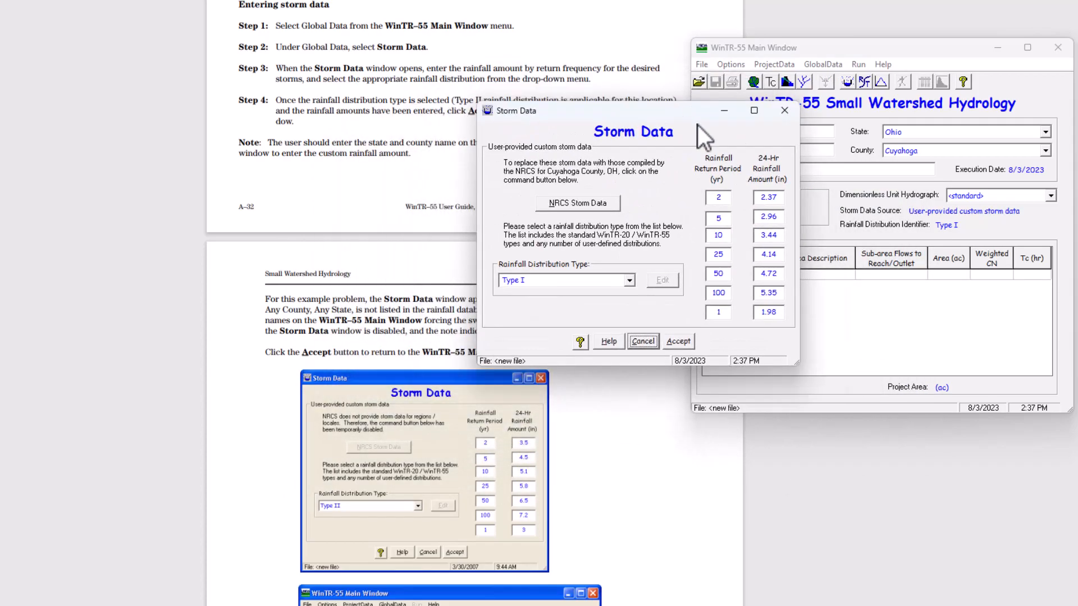
drag(536, 111, 589, 141)
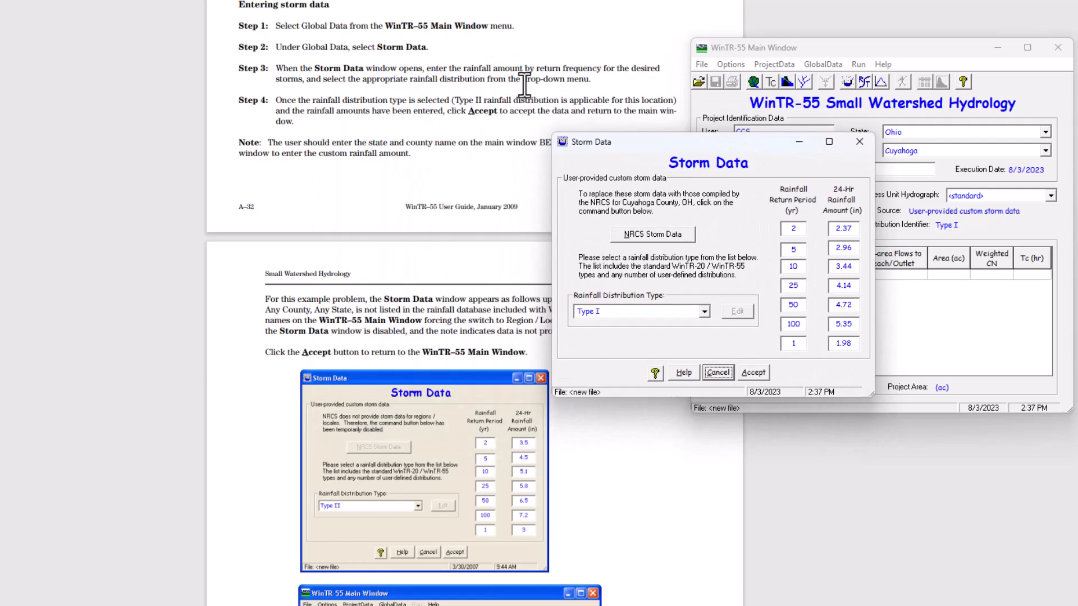
mouse_move(494, 123)
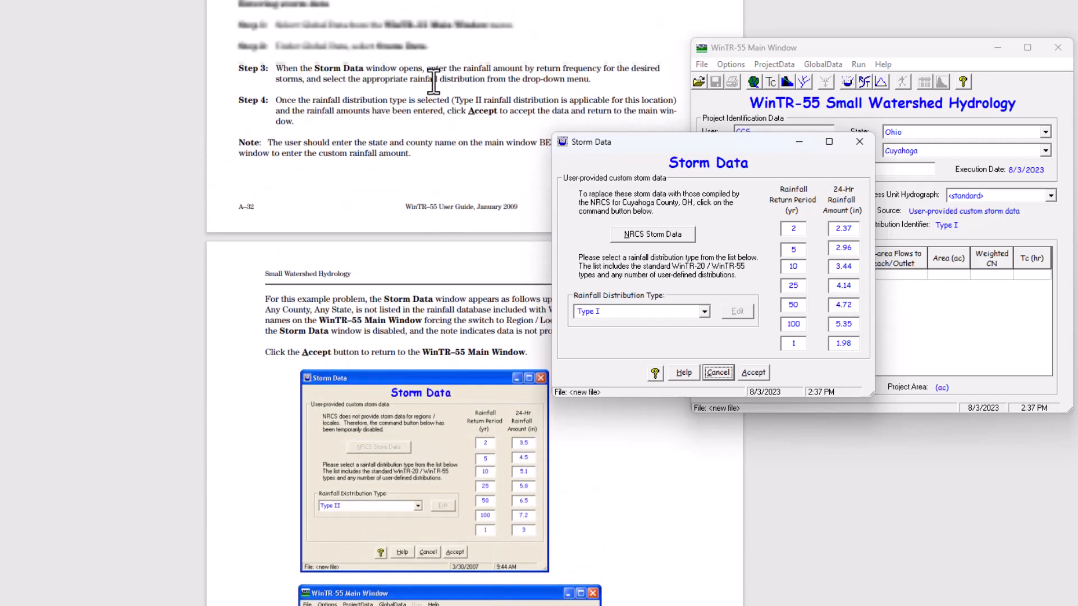
scroll(down, 3)
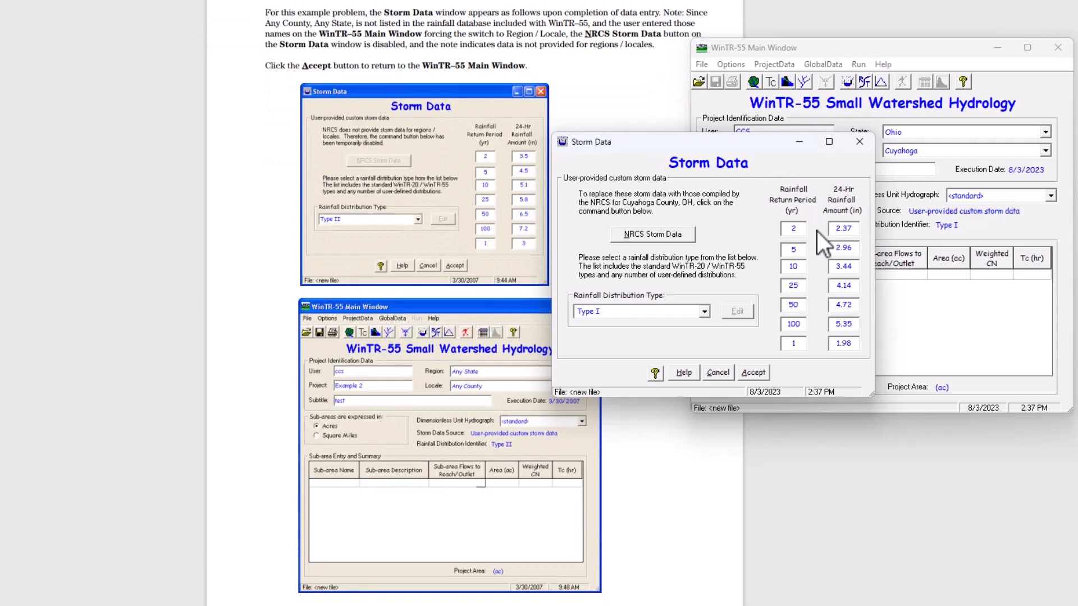
Enter the new rainfall amounts field by field, dismissing the increasing-rainfall error messages
text(3.5)
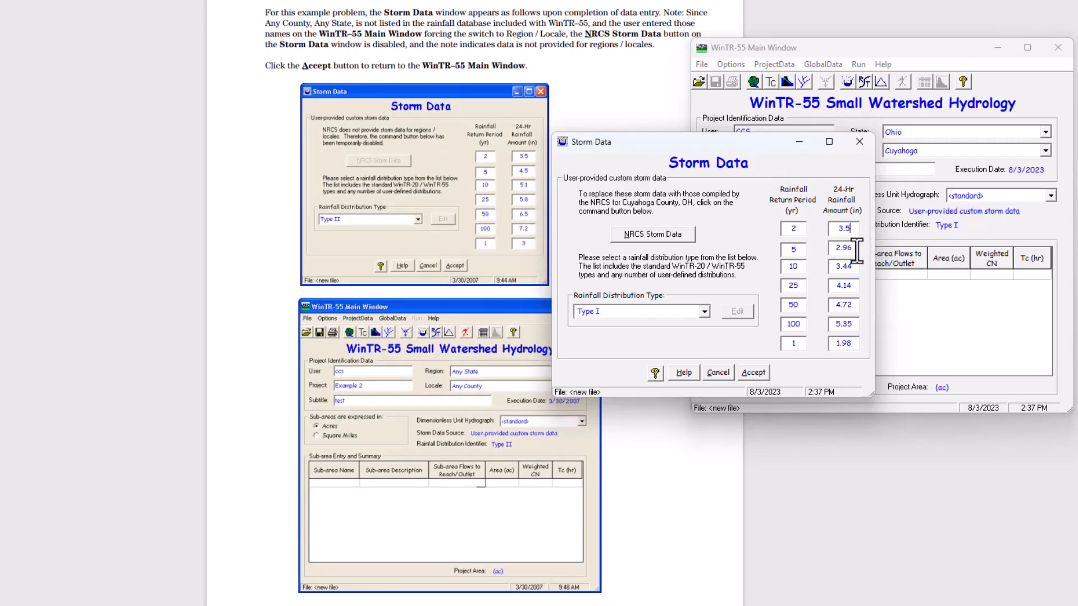
click(752, 372)
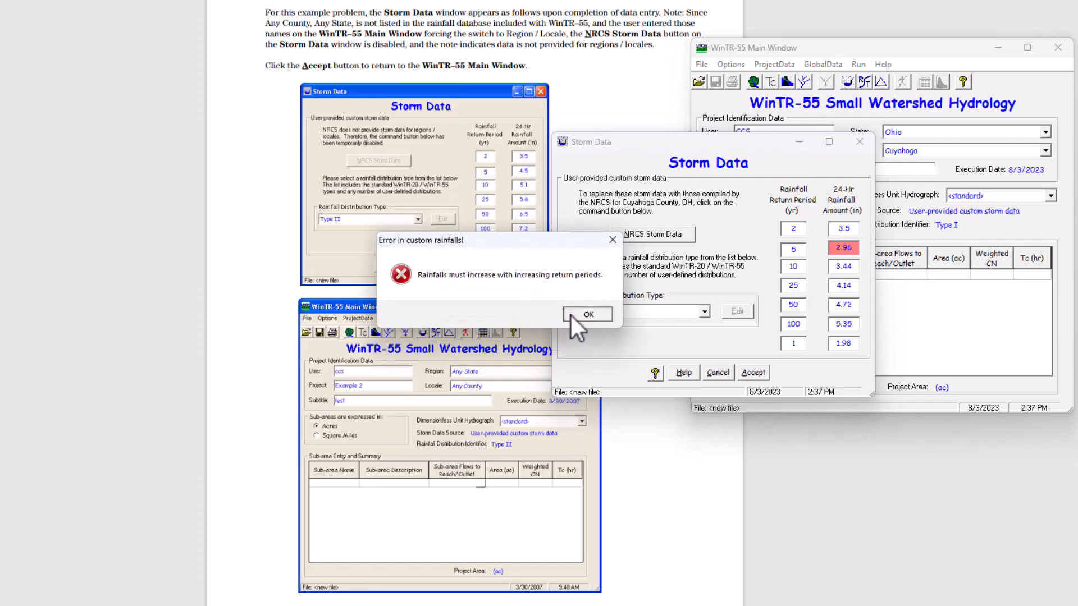
click(587, 314)
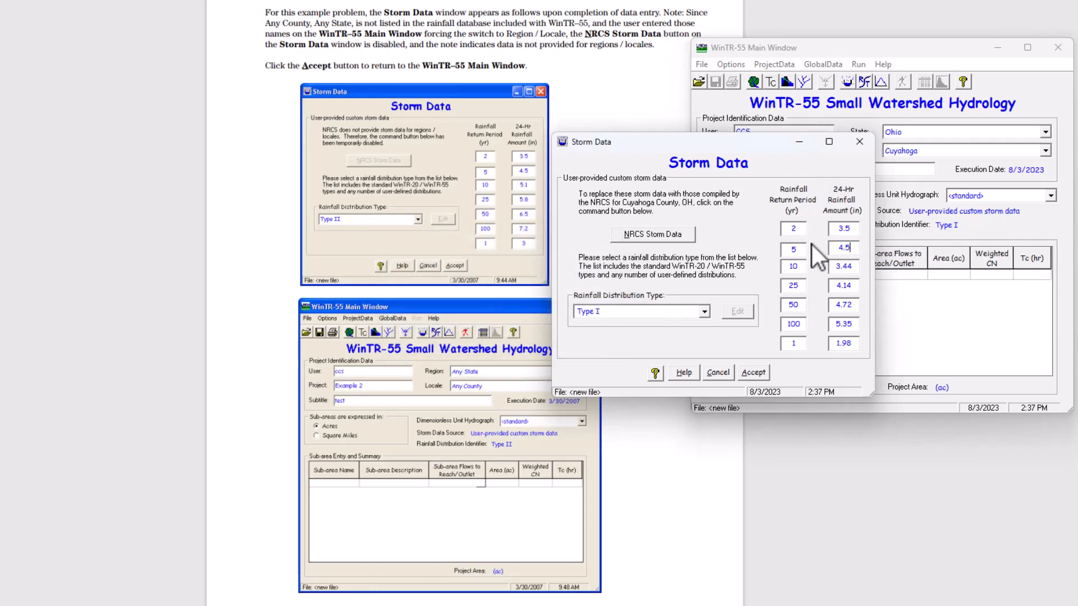
click(752, 371)
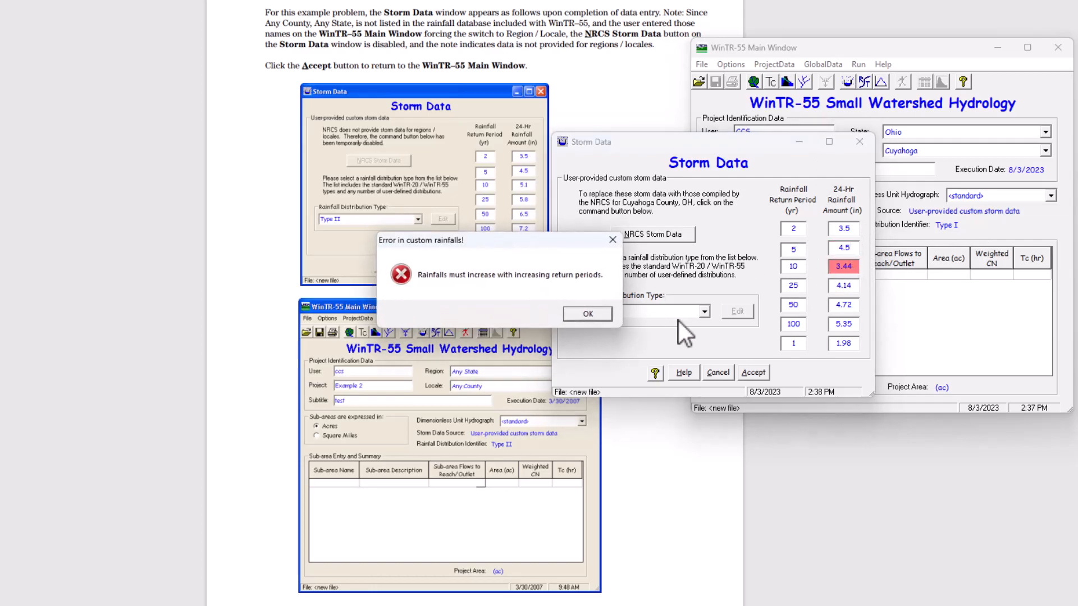
click(587, 313)
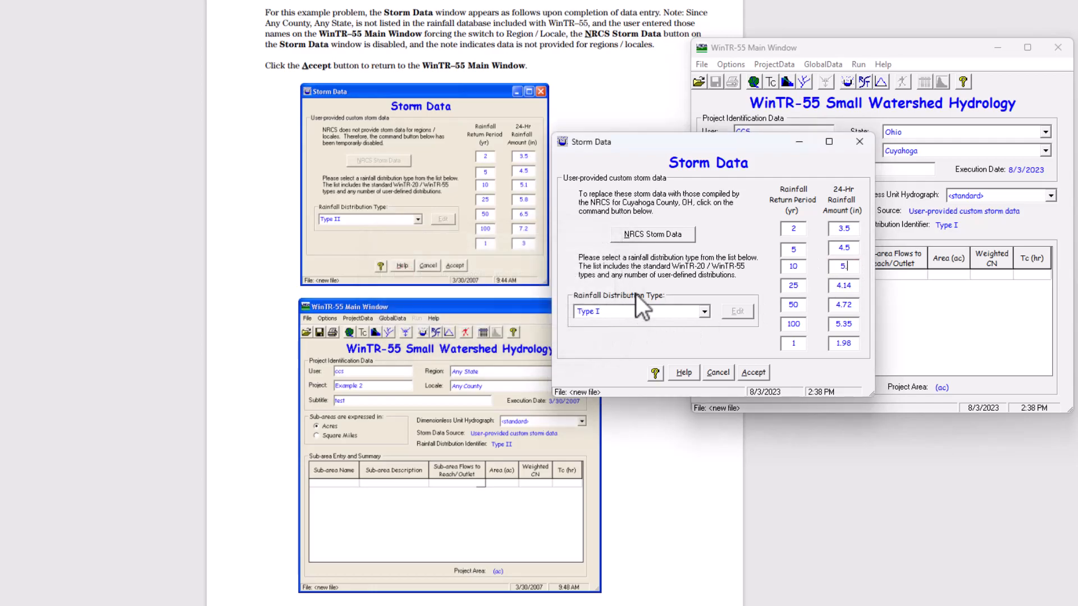
click(752, 372)
text(3)
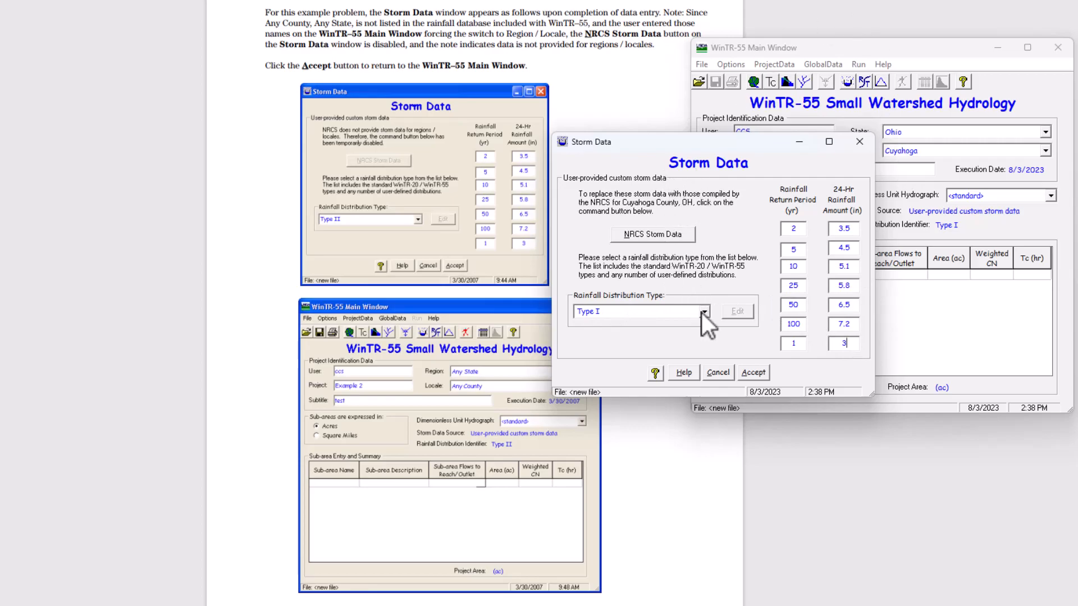
Choose Type II rainfall distribution and accept the storm data back to the Main Window
click(639, 311)
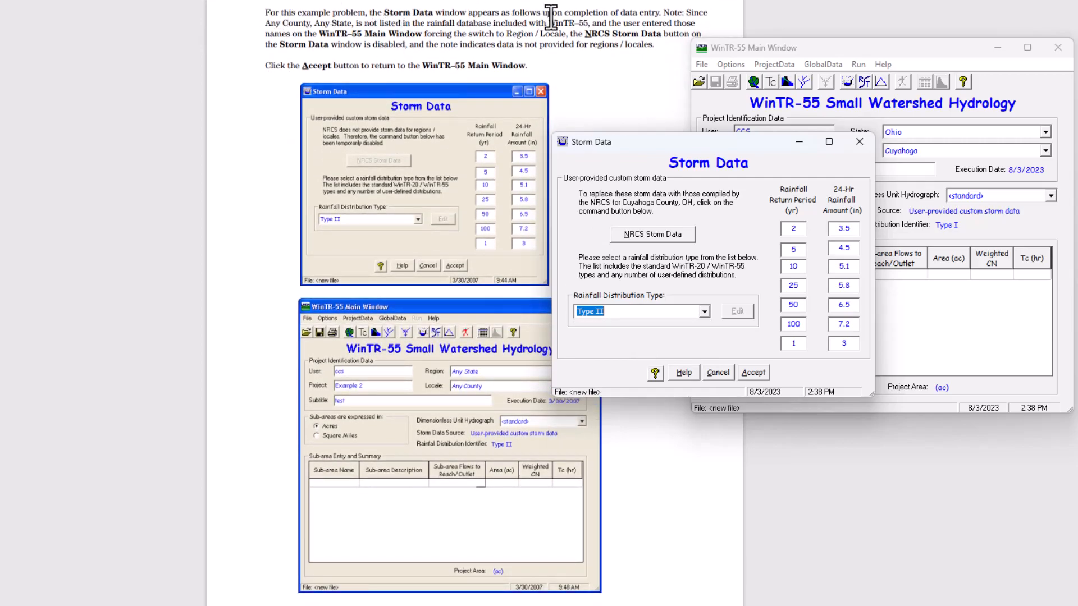
mouse_move(337, 24)
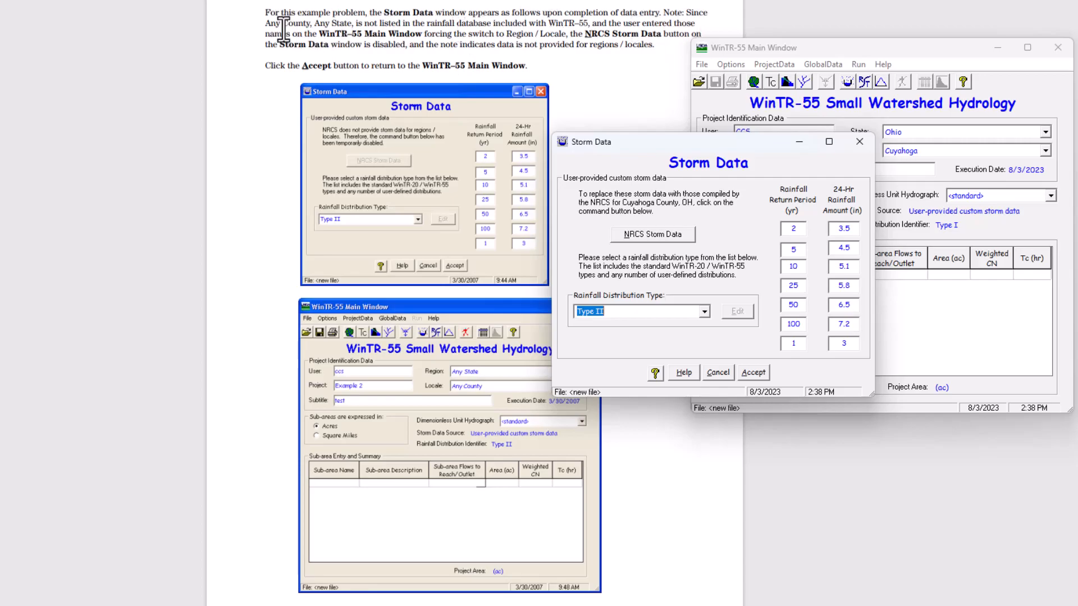
mouse_move(430, 43)
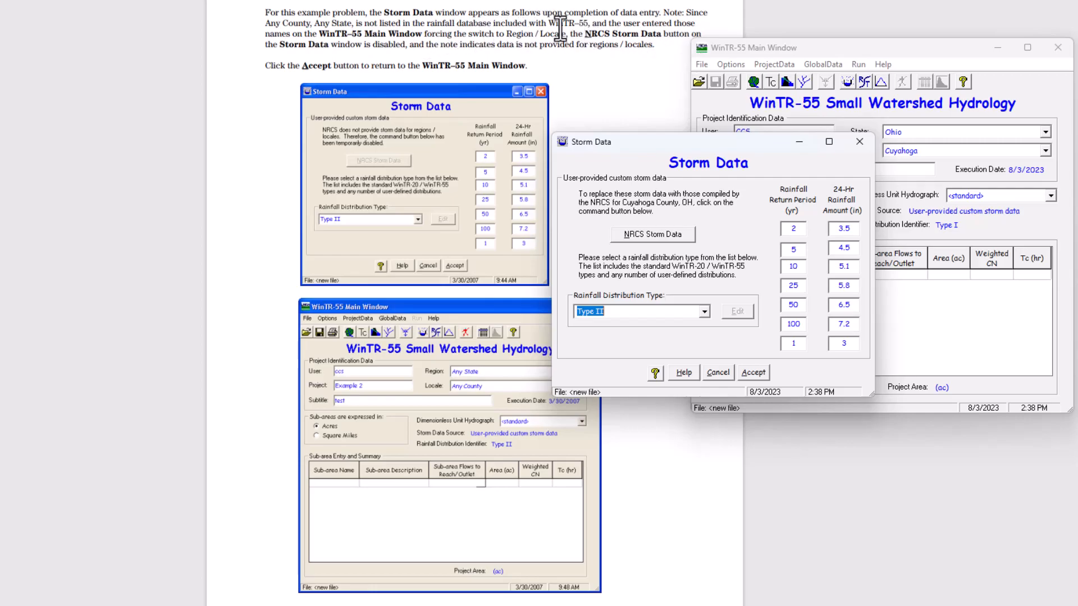
mouse_move(317, 45)
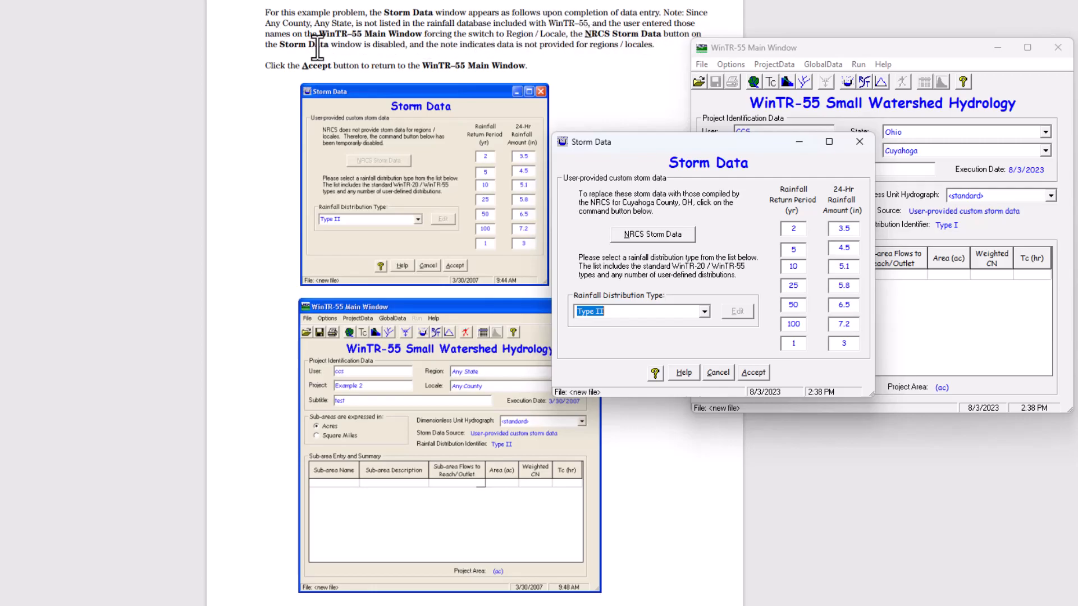
scroll(down, 3)
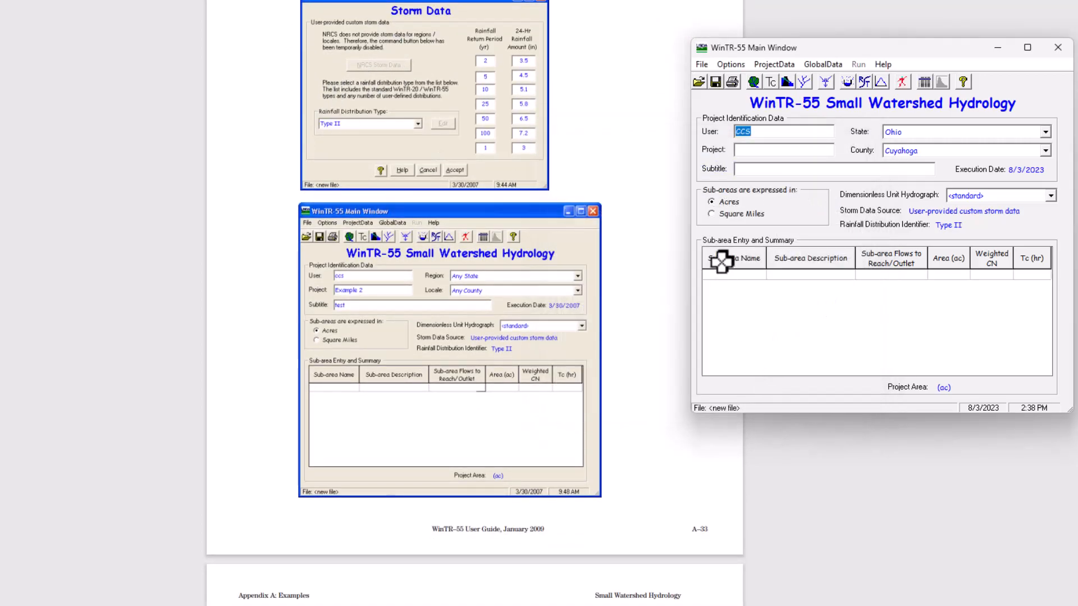
Leave the state list on Ohio, then enter Any State and Any County as the project location
click(1044, 132)
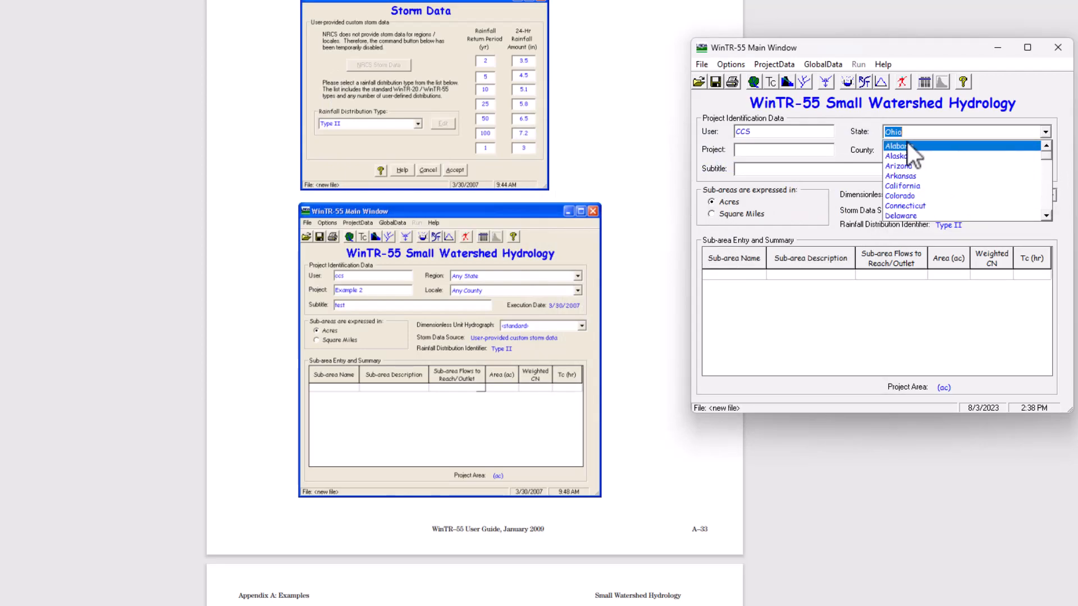
scroll(down, 3)
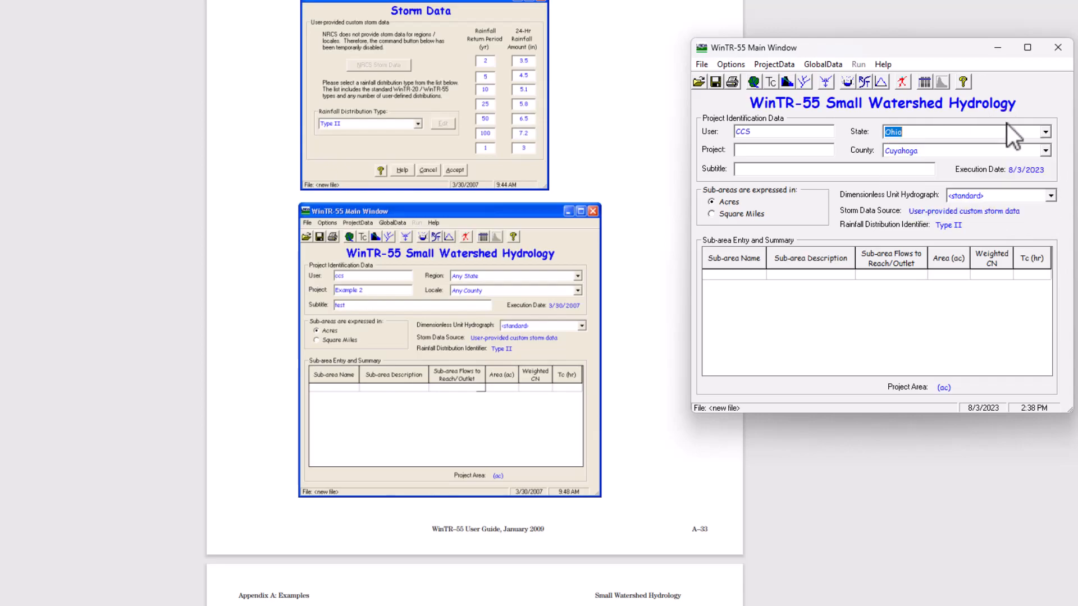
click(1045, 149)
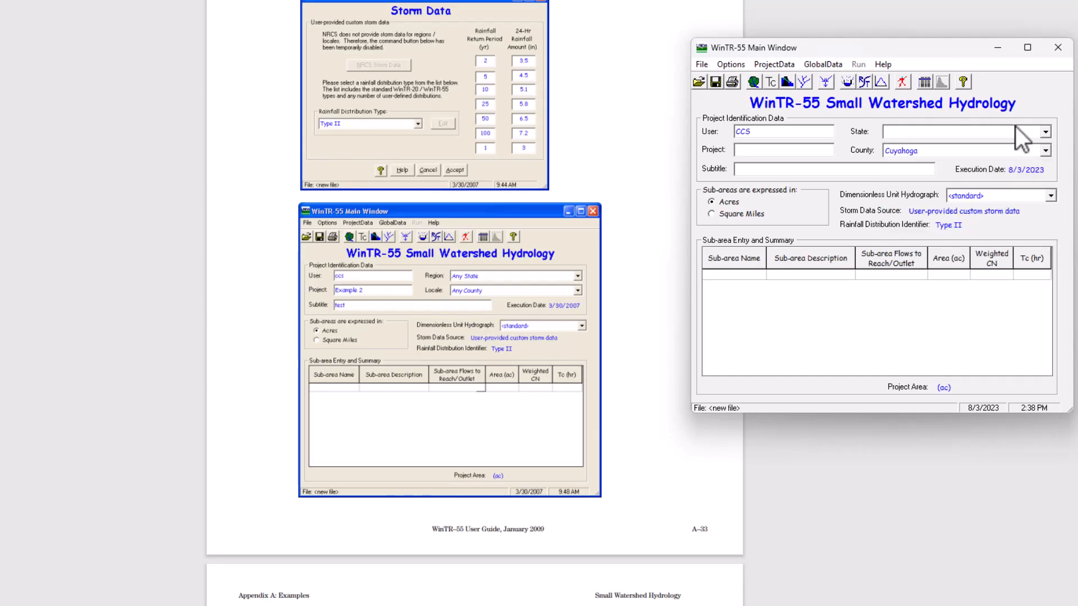
text(Any State)
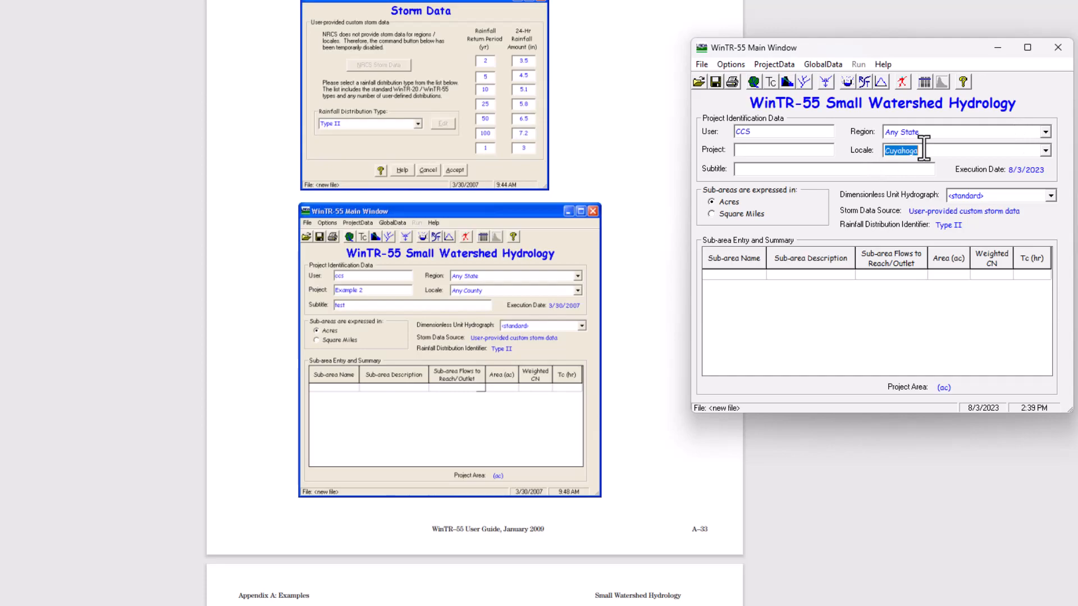
text(Any County)
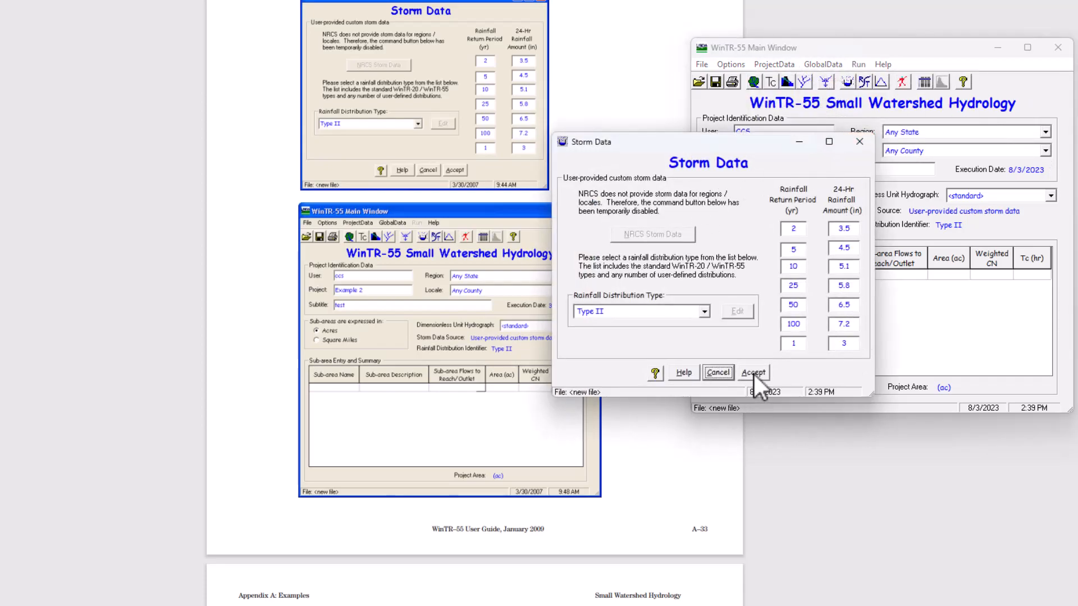
Accept the custom storm data and set Subtitle 'test' and Project 'Example 2'
click(752, 372)
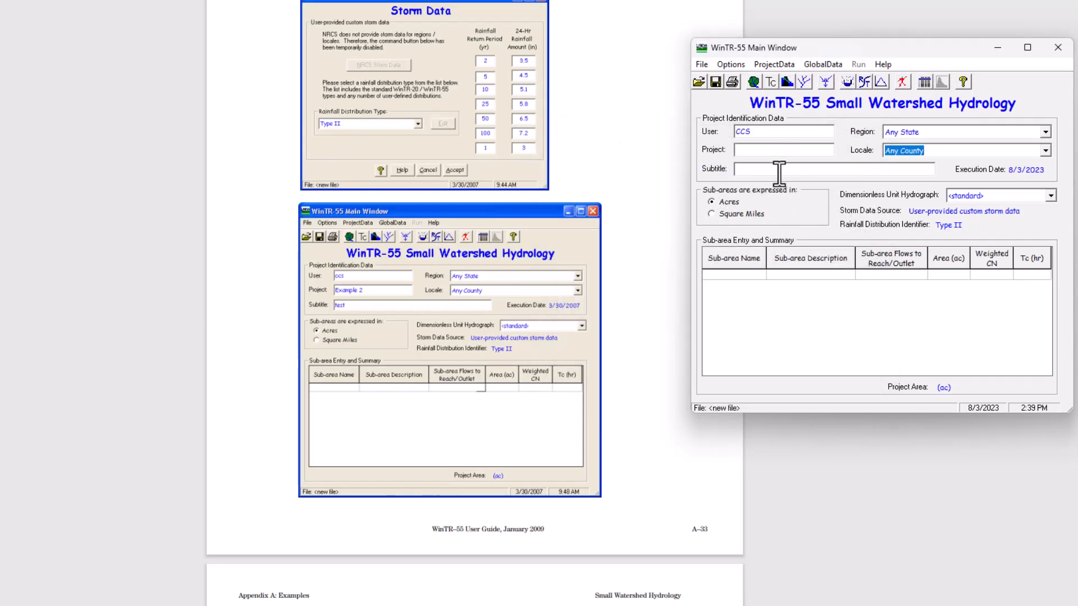
text(test)
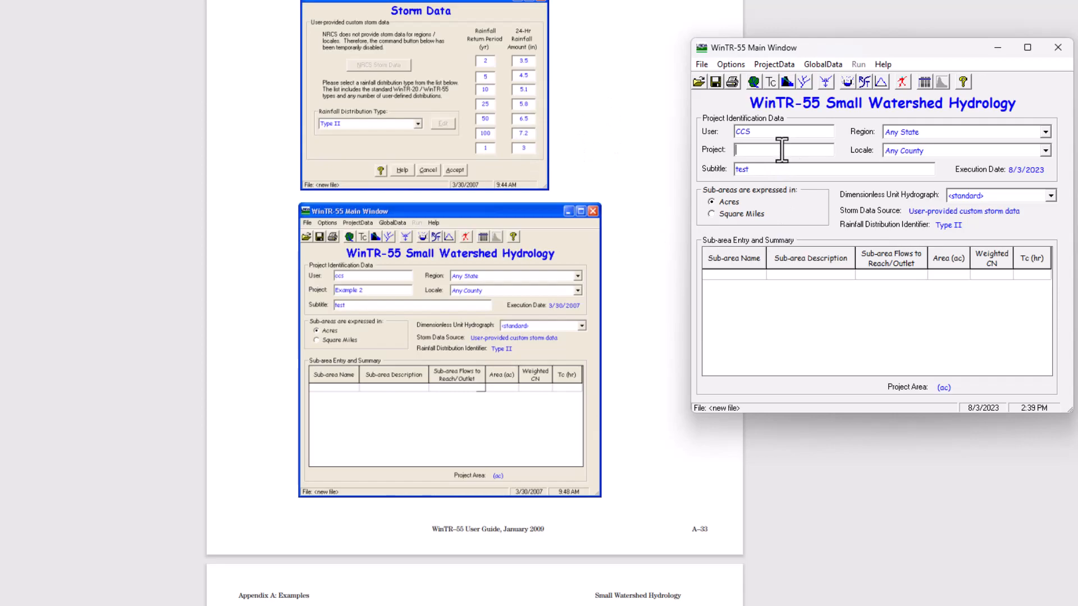
text(Example 2)
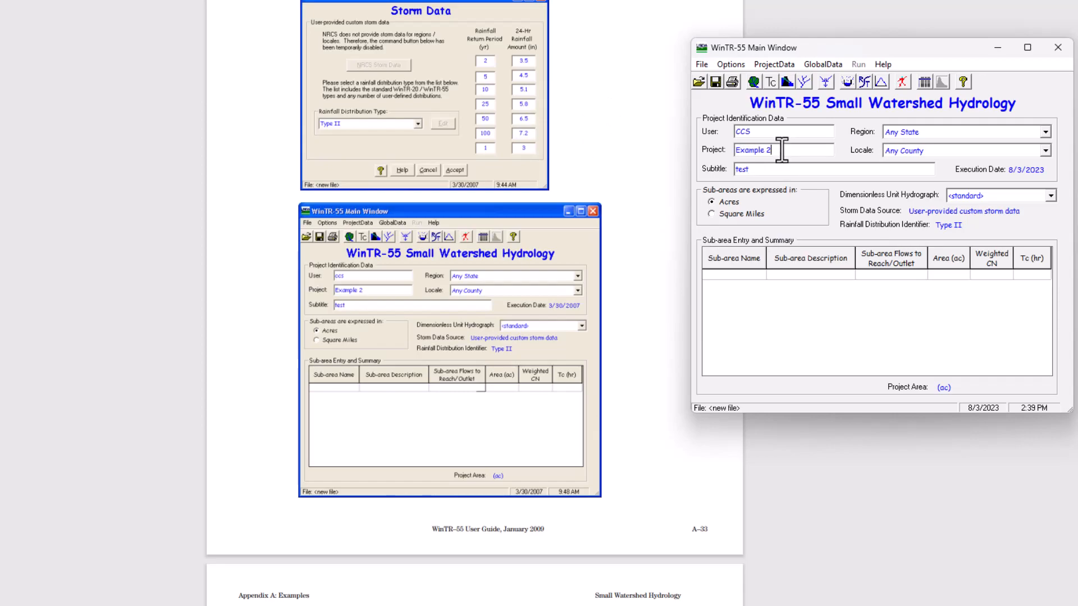
scroll(down, 3)
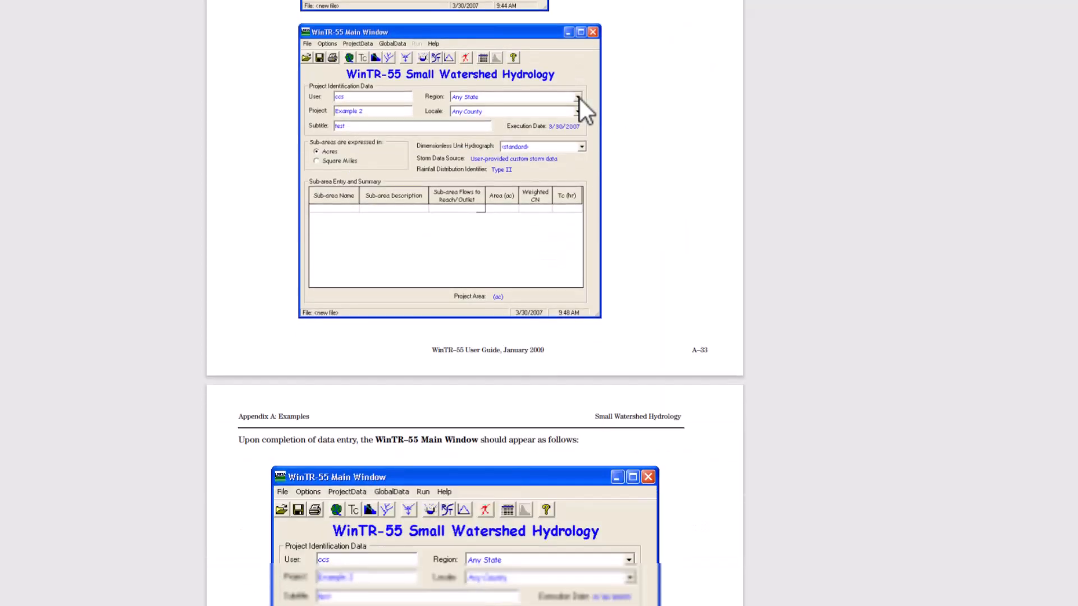
Enter sub-area names UpperMain, CountyRoad and LowerMain into the Sub-area Name column
scroll(down, 3)
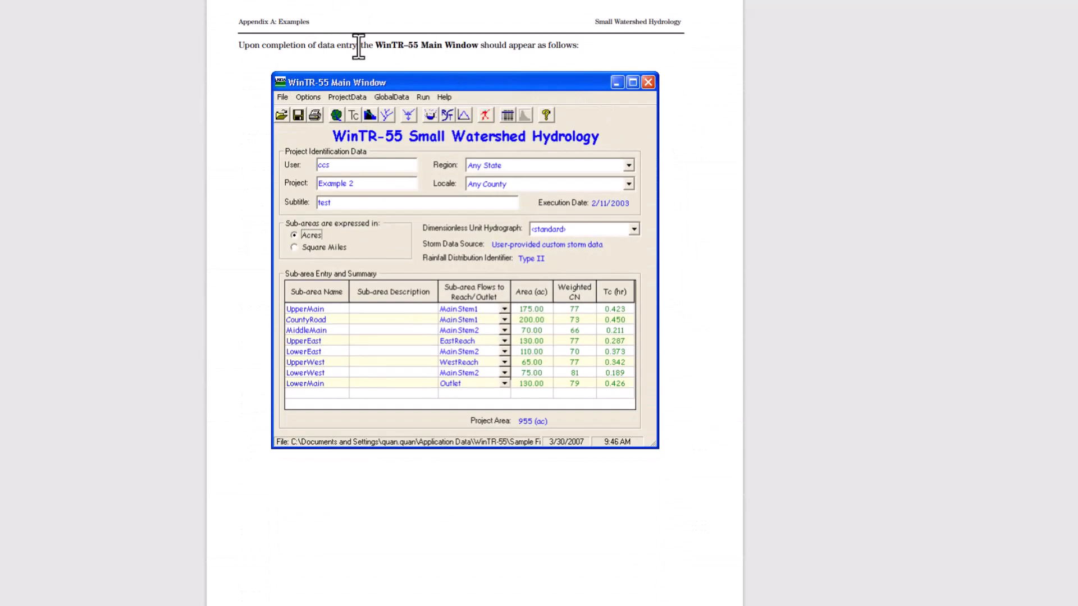
mouse_move(574, 78)
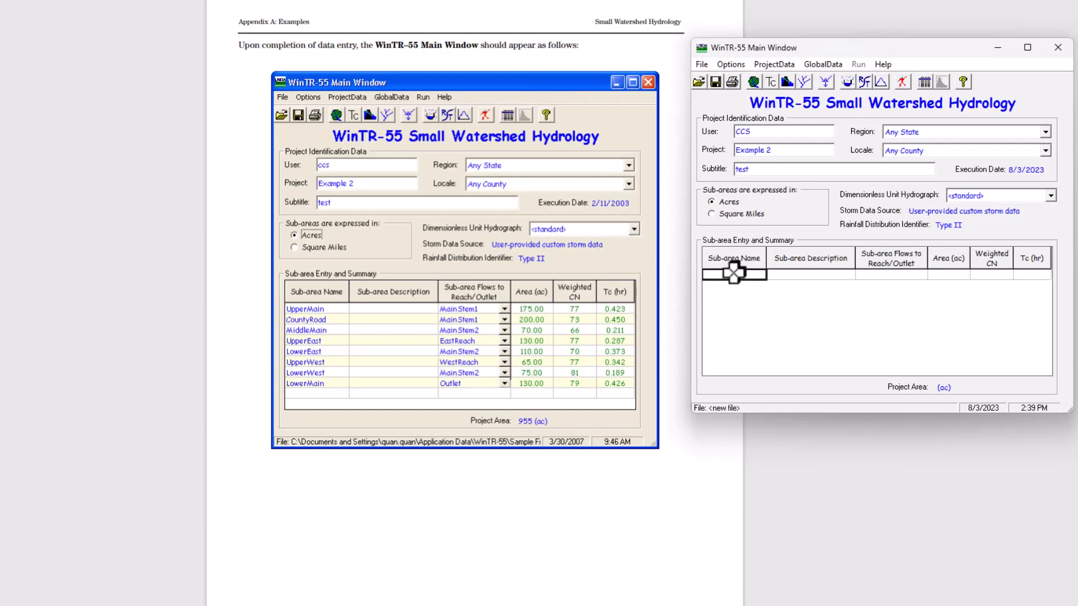
text(UpperMain)
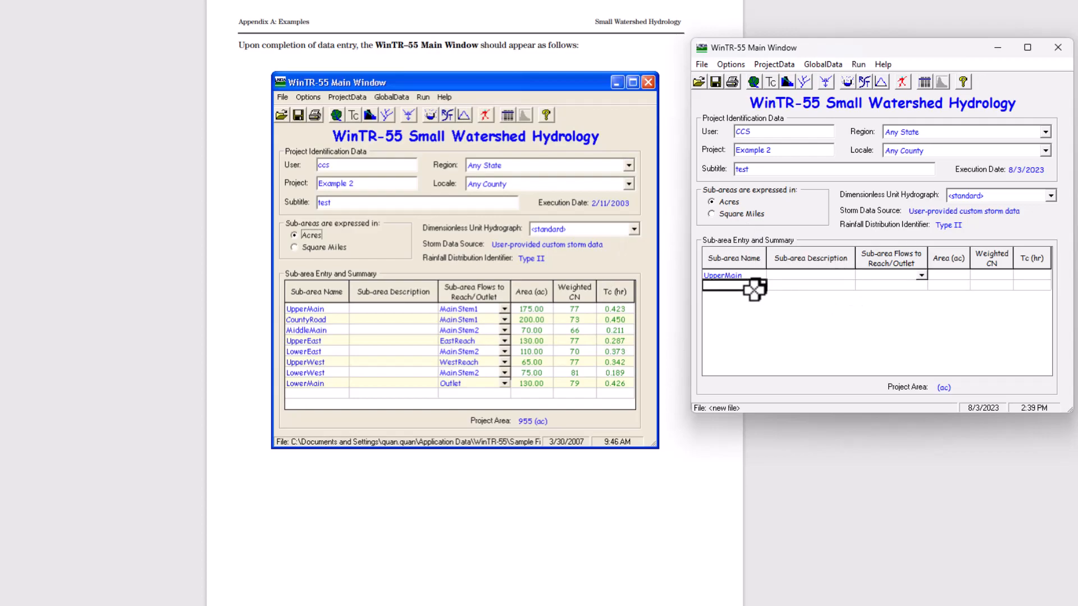
text(country)
click(734, 306)
text(UpperEast)
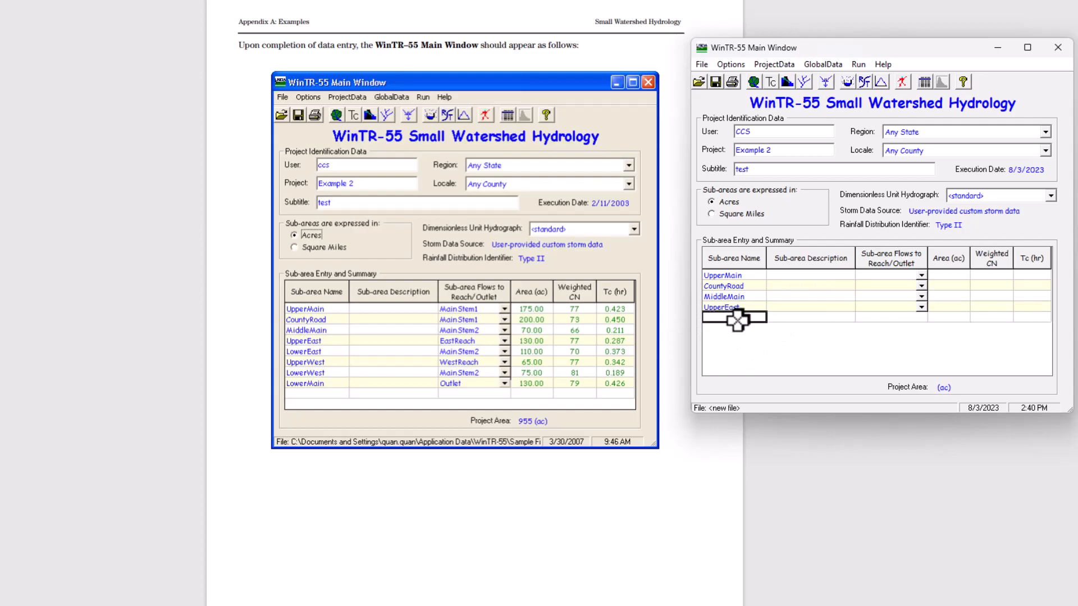
text(LowerE)
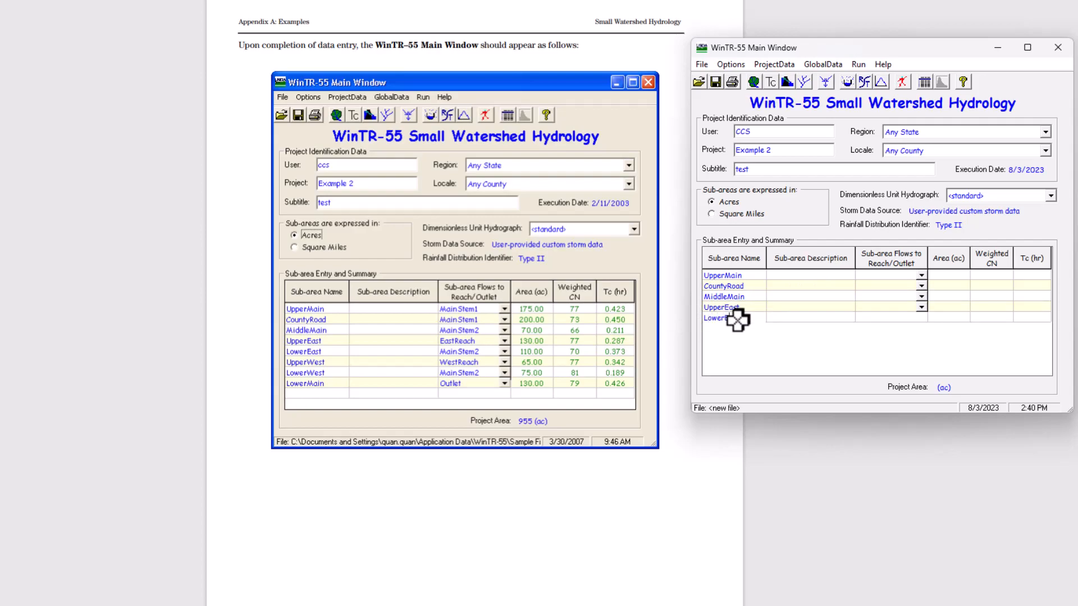
click(809, 316)
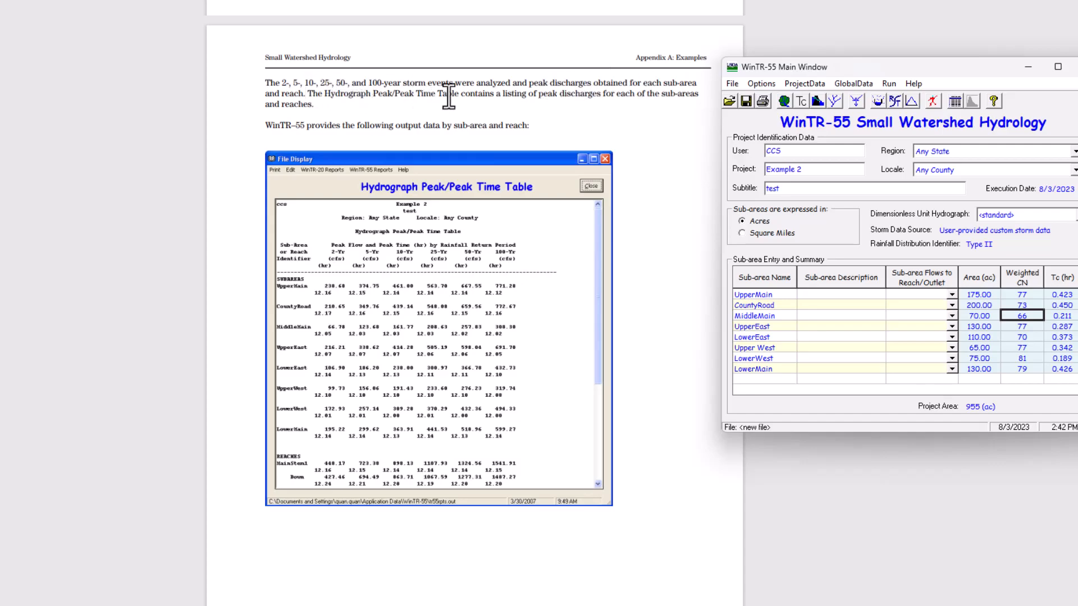
mouse_move(501, 95)
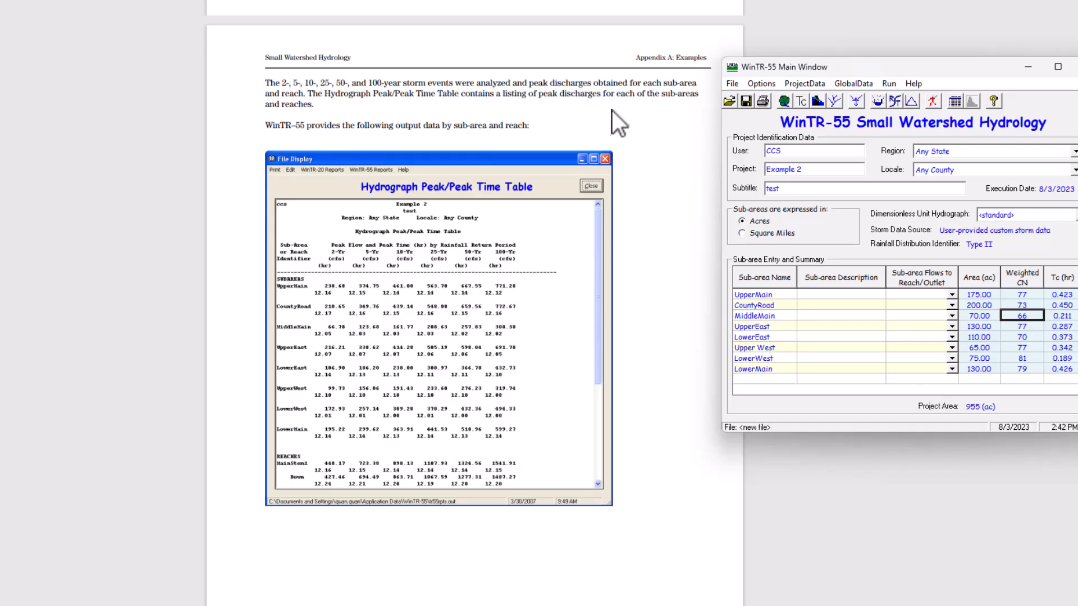
Finish the remaining sub-area cells and scroll the guide down to its Results section
scroll(down, 3)
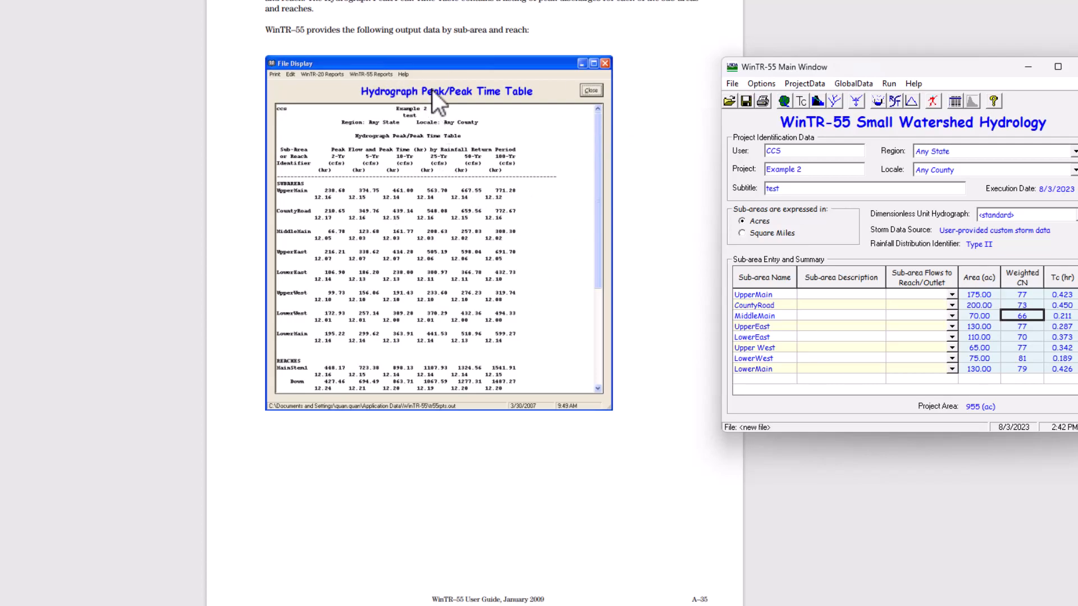
click(760, 83)
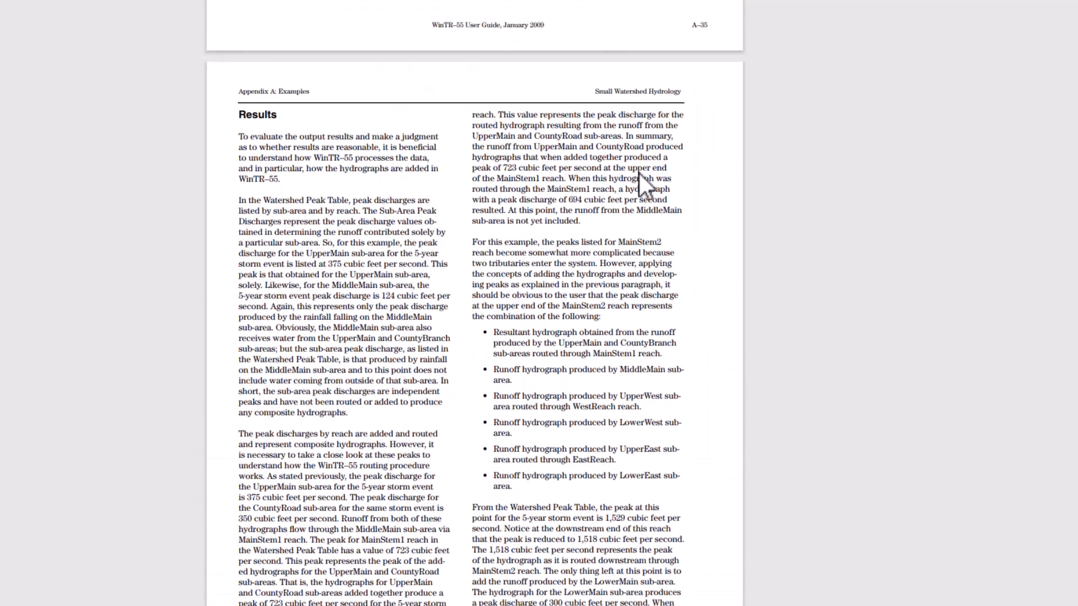
Scroll the User Guide to the MainStem2 hydrograph combination and 1,808 cfs outlet peak explanation
scroll(down, 3)
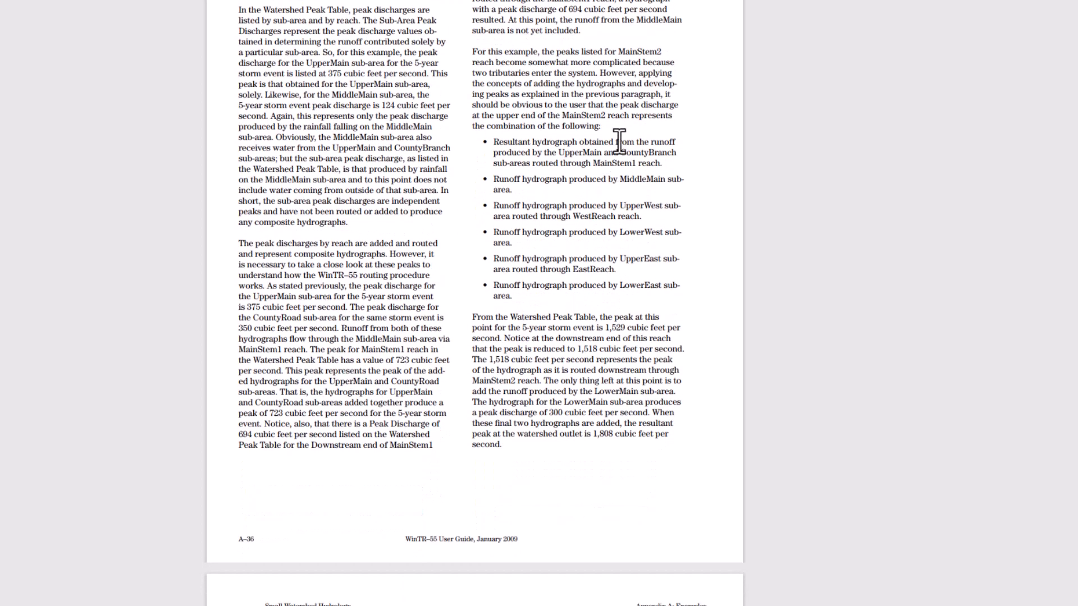
scroll(down, 3)
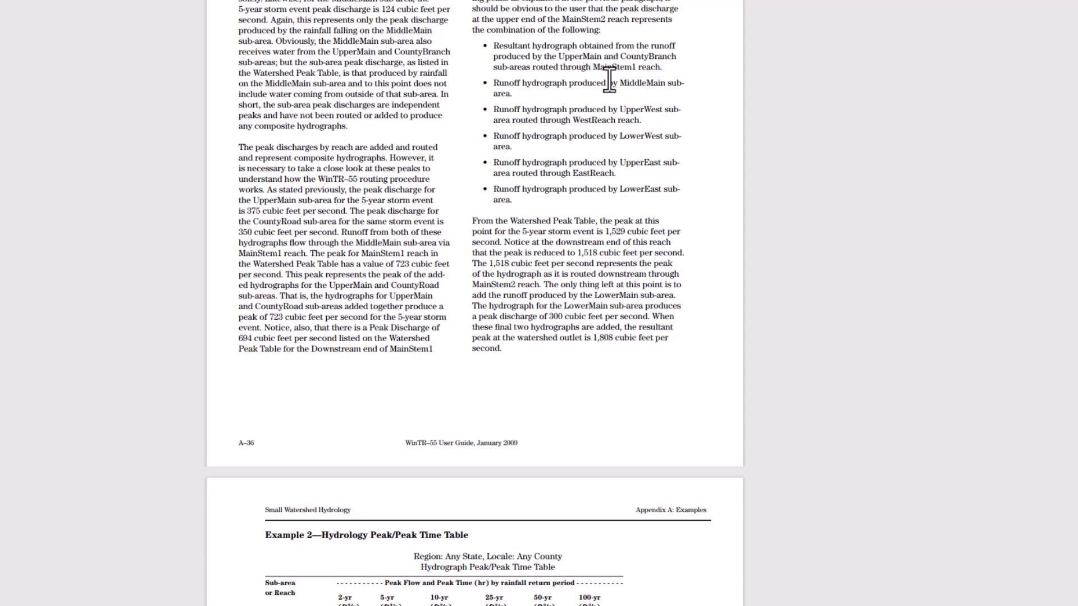
mouse_move(491, 115)
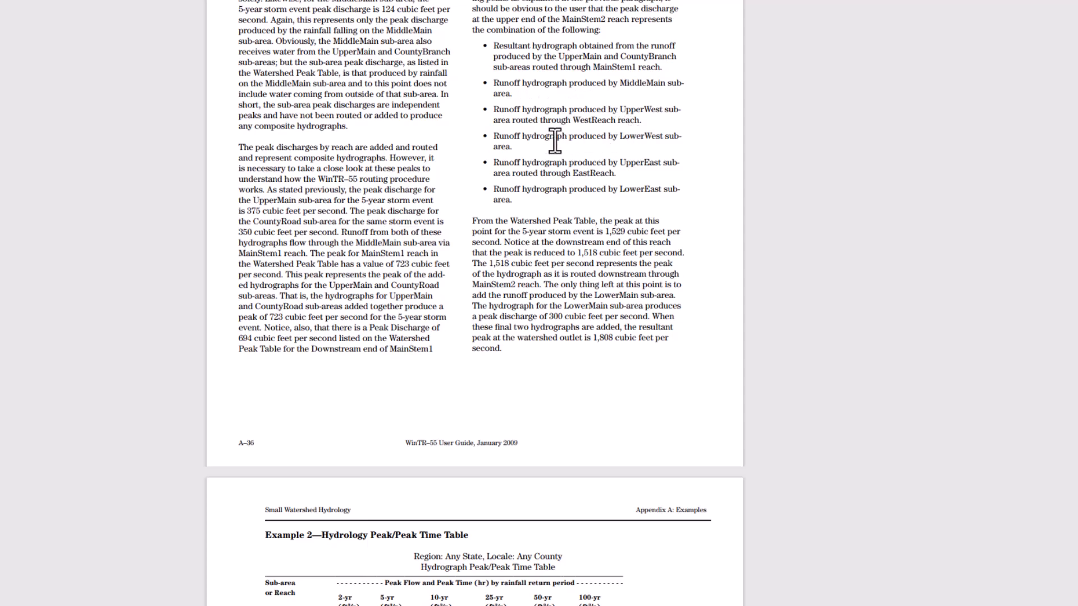
mouse_move(583, 219)
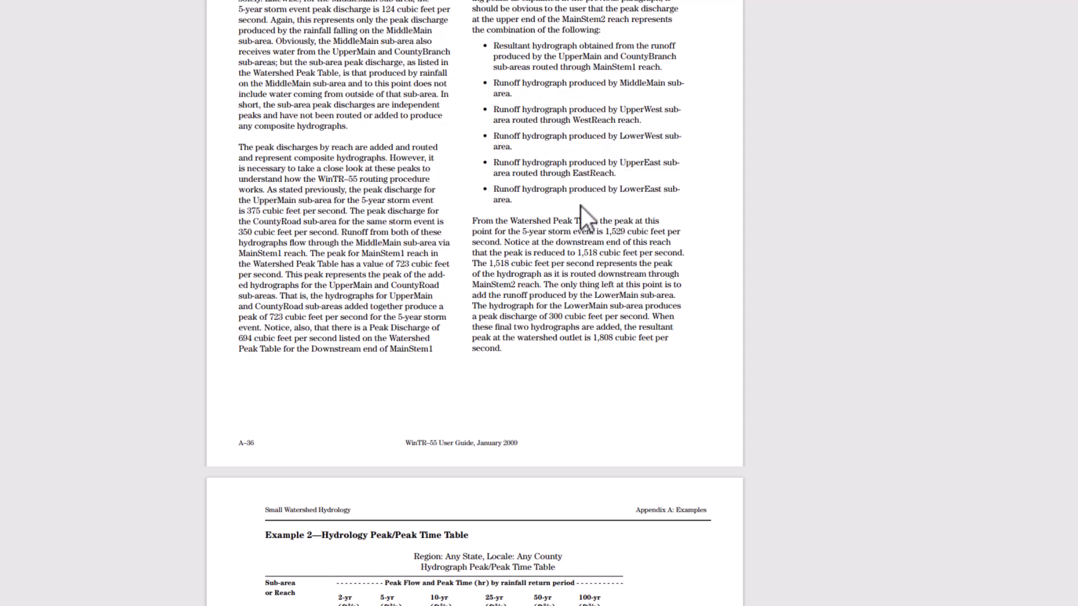
scroll(down, 3)
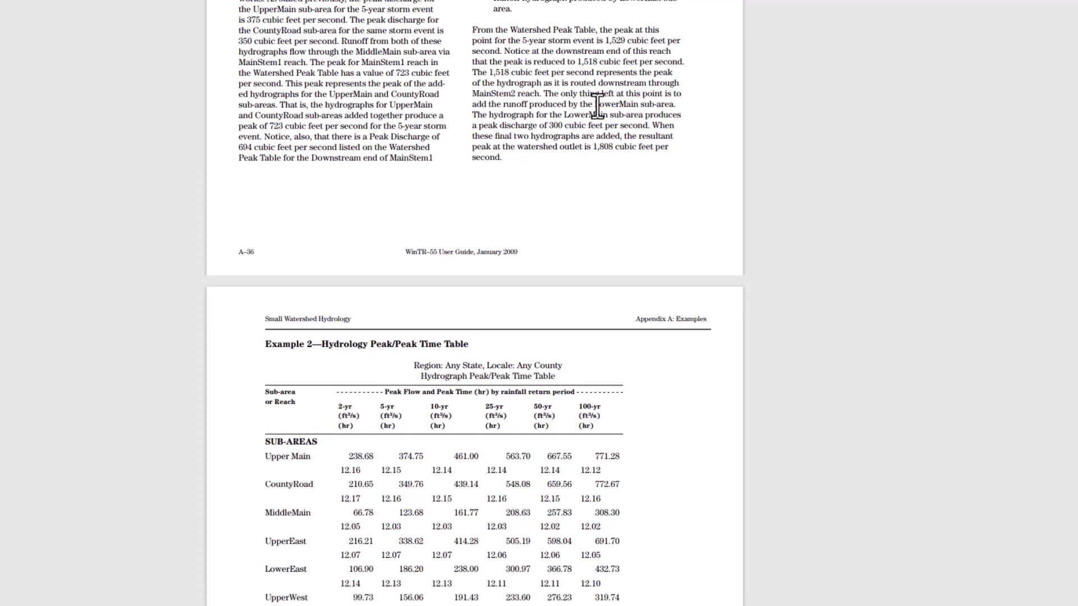
mouse_move(512, 48)
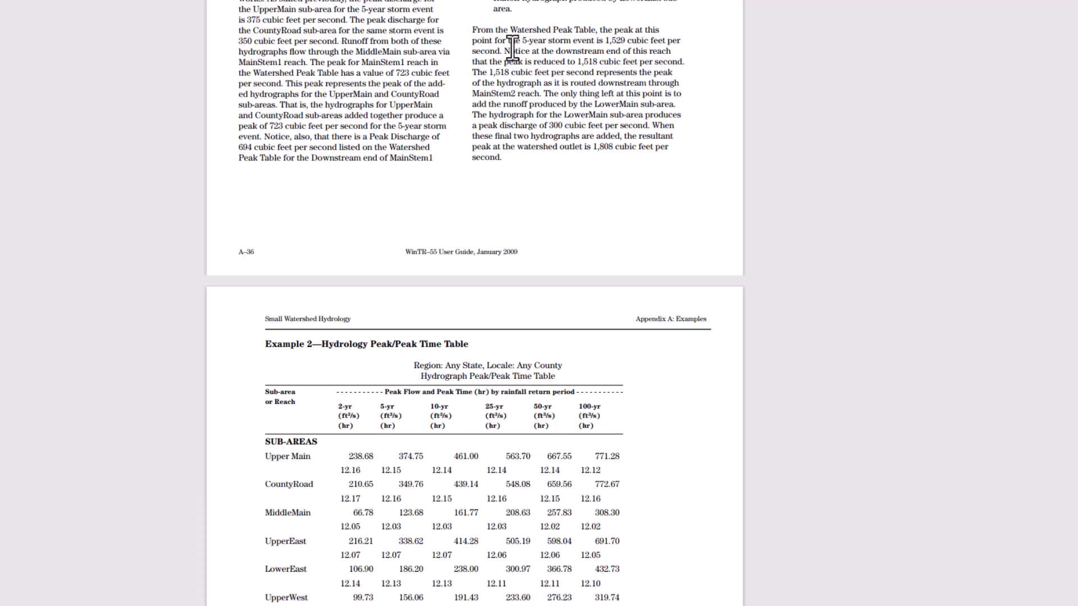
mouse_move(557, 62)
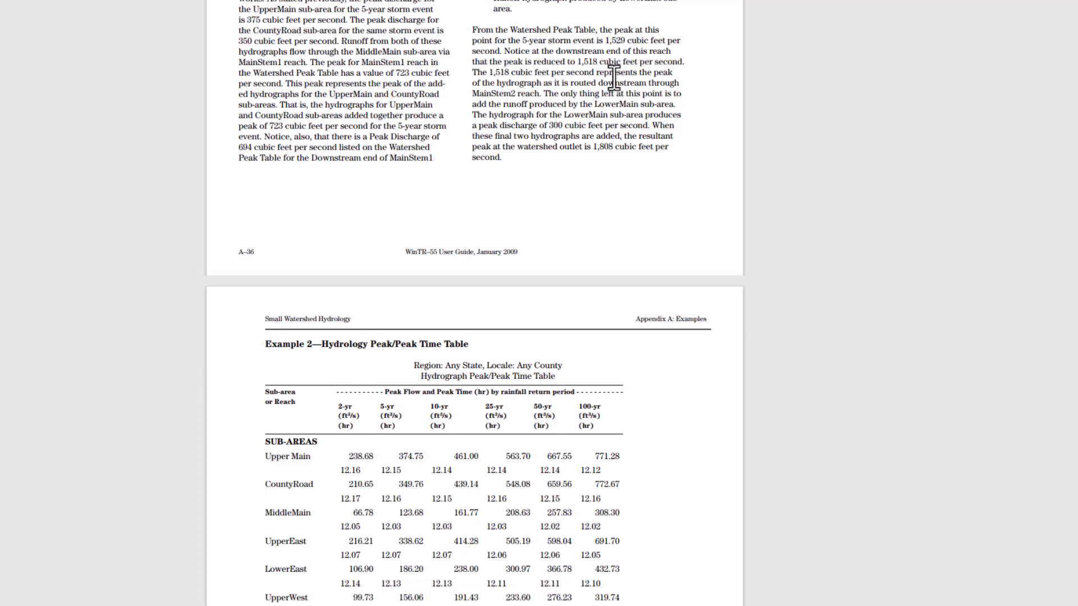
mouse_move(687, 96)
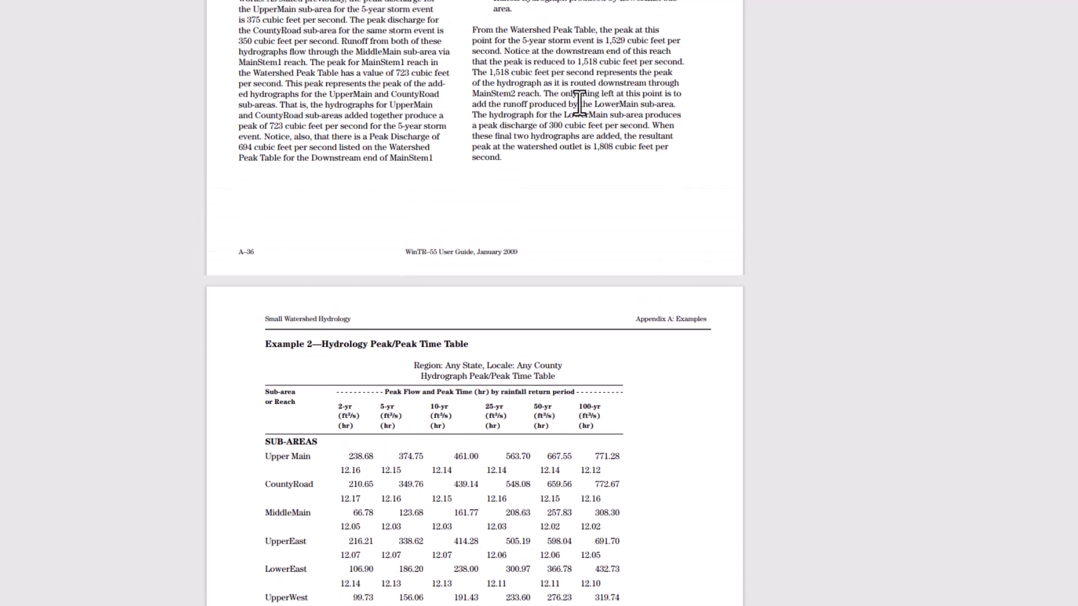
mouse_move(616, 107)
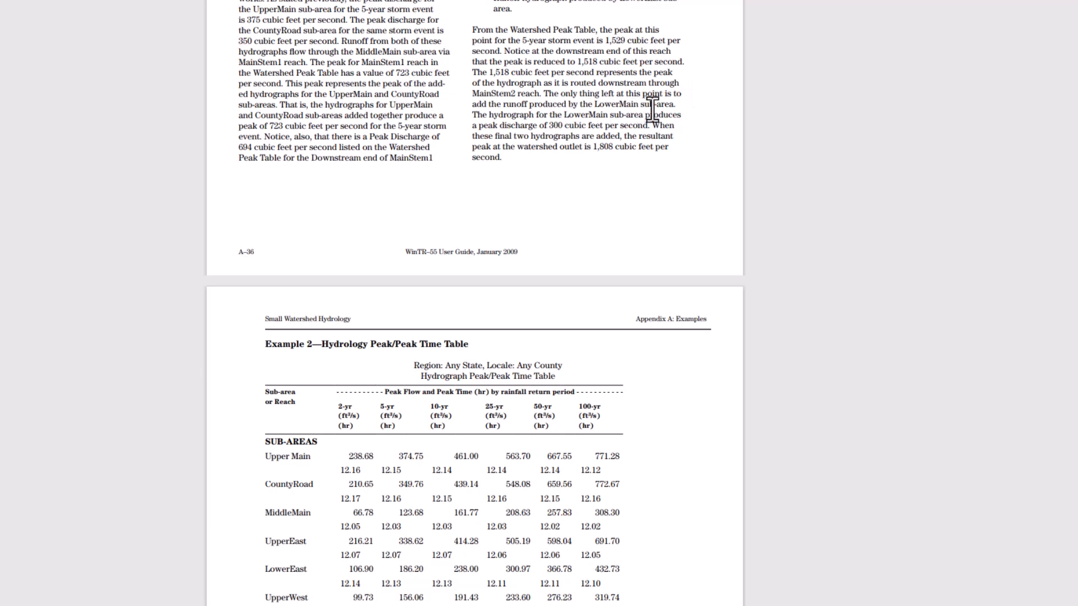
mouse_move(553, 113)
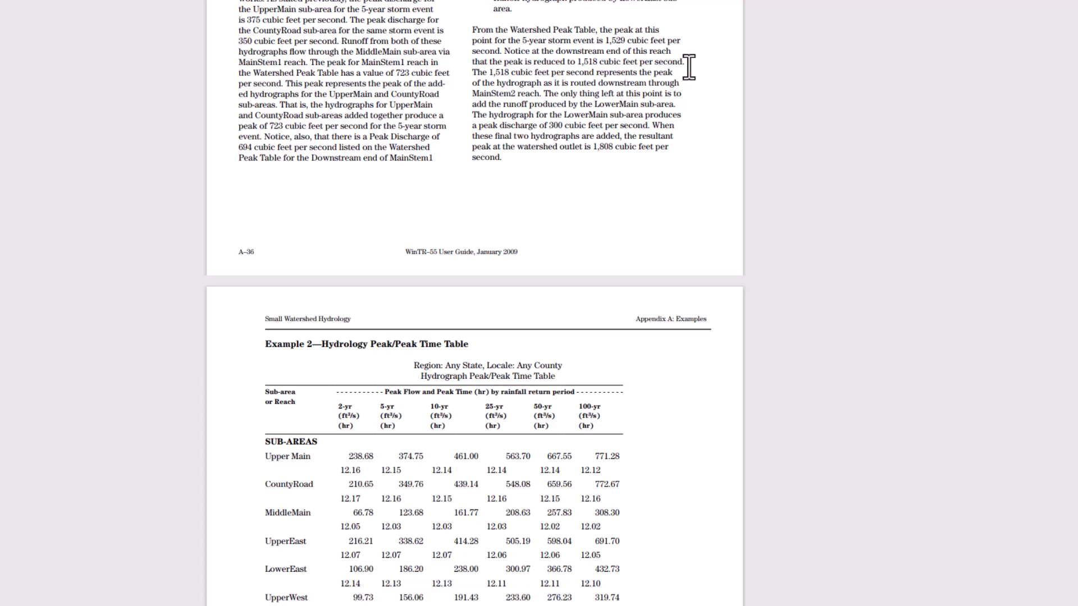
mouse_move(583, 114)
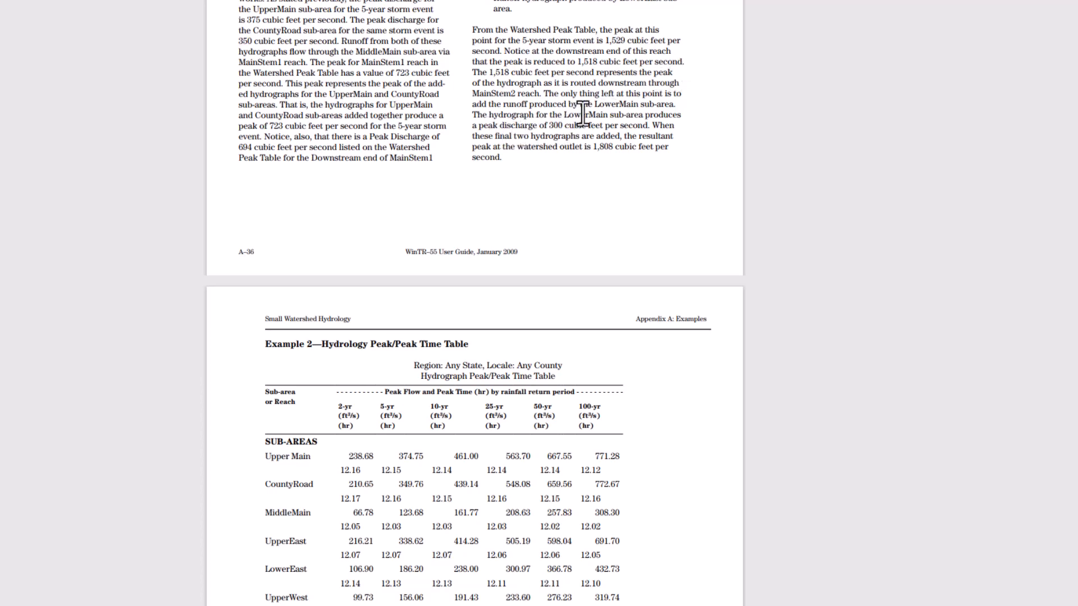
scroll(down, 3)
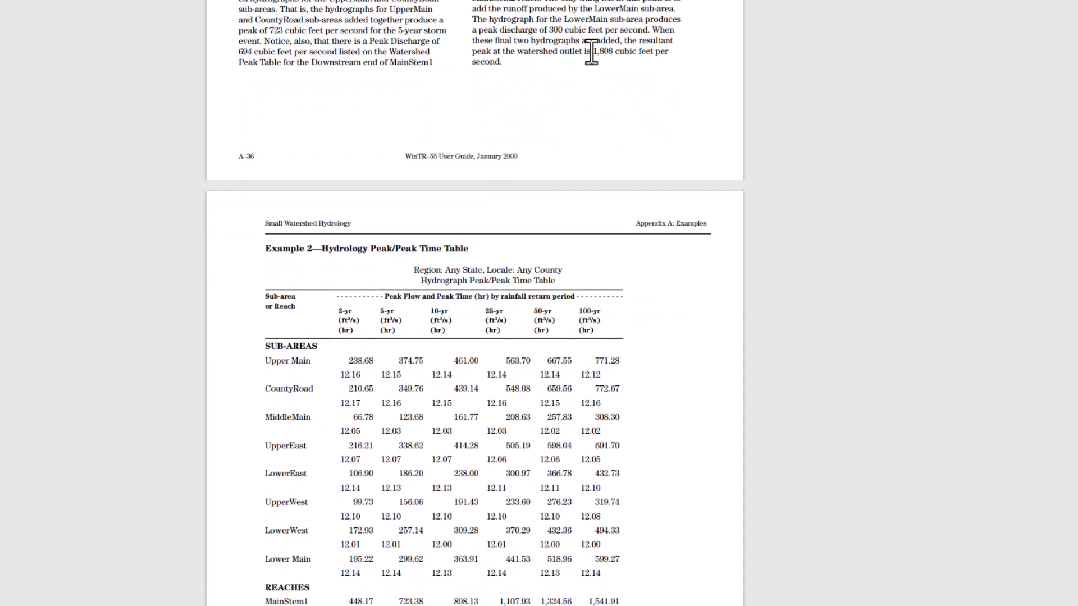
scroll(down, 3)
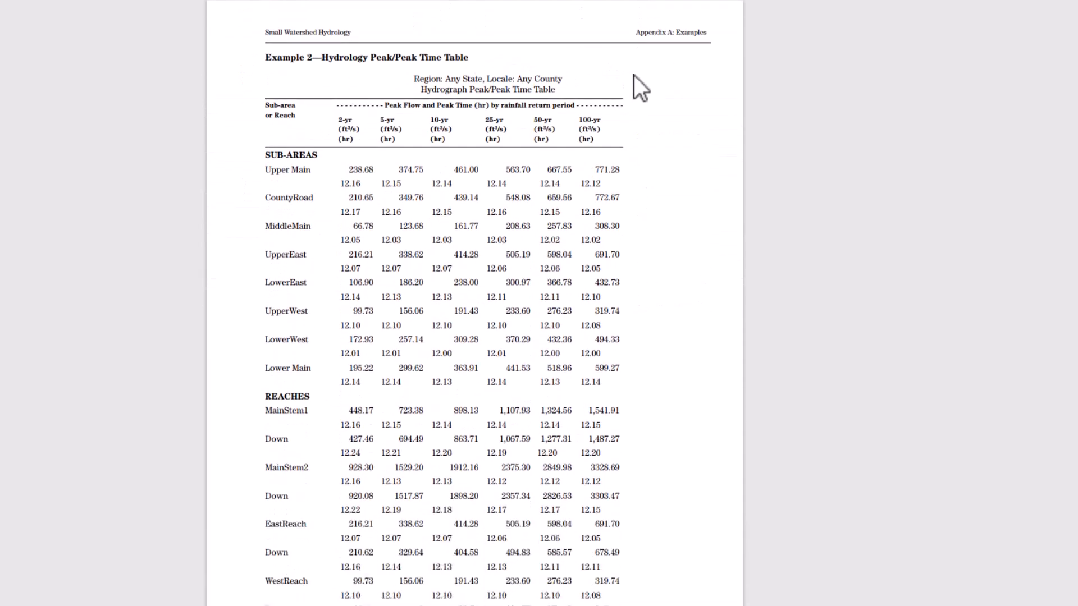
scroll(down, 3)
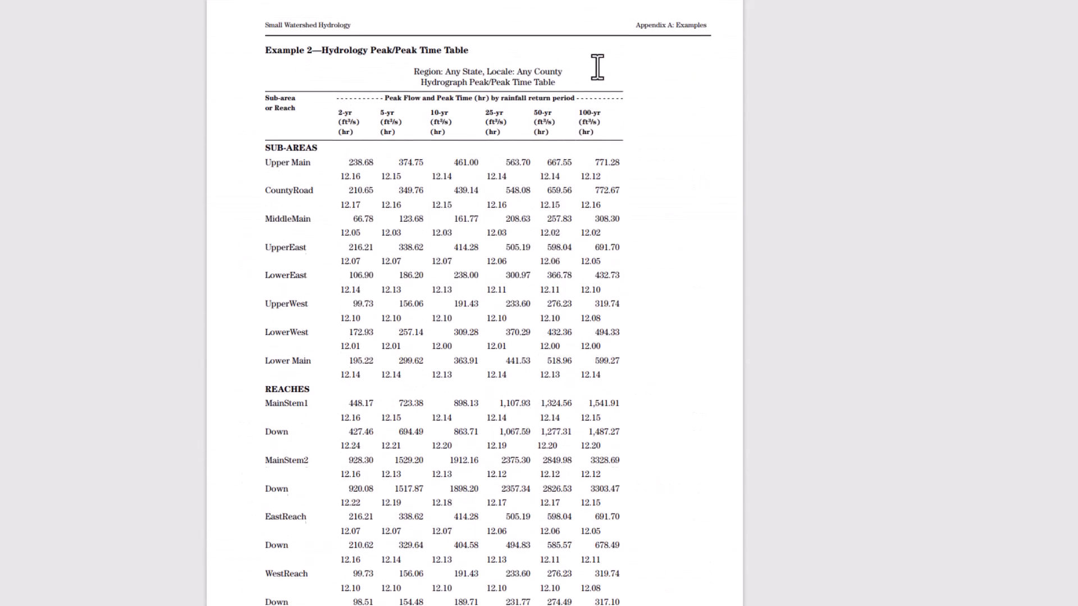
scroll(down, 3)
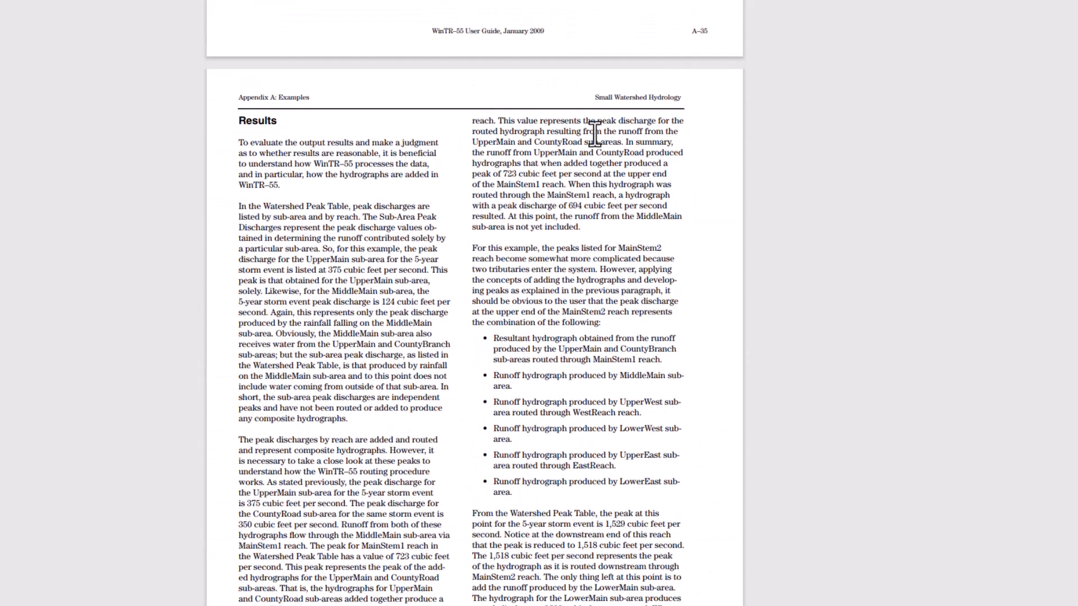